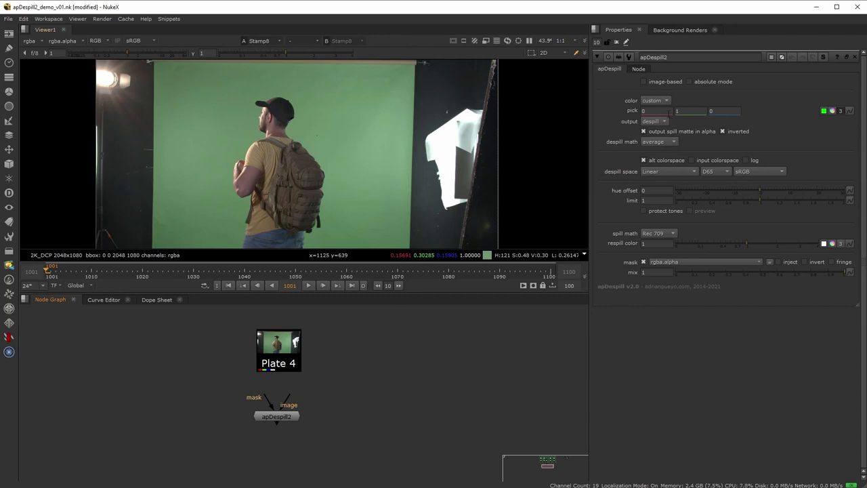
mouse_move(298, 406)
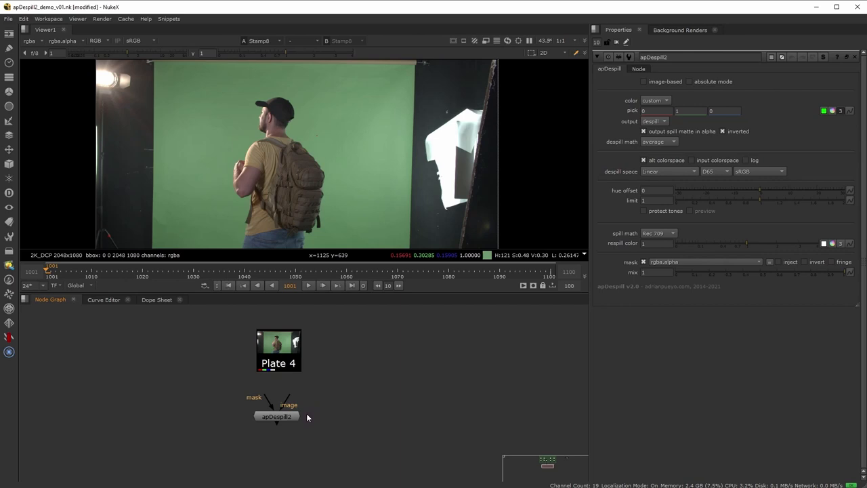
mouse_move(300, 412)
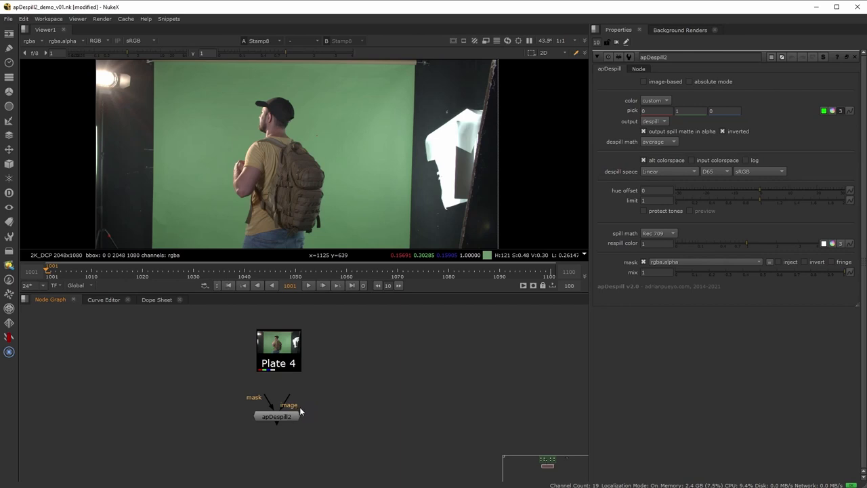
mouse_move(298, 409)
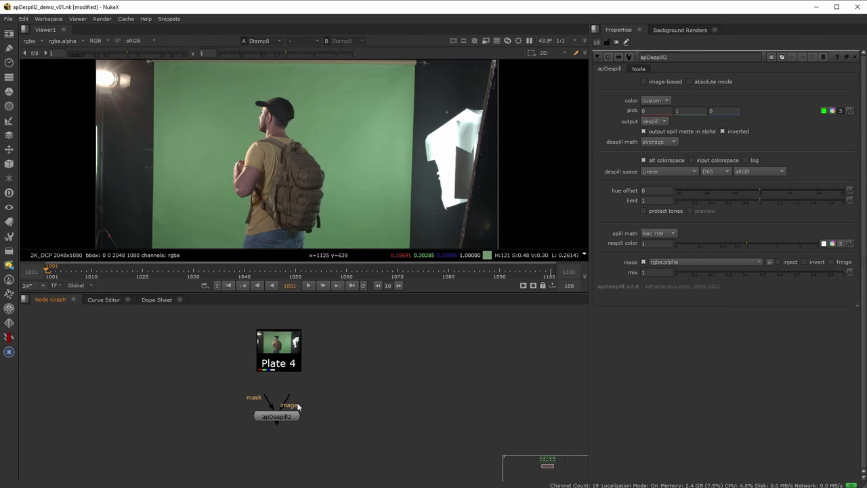
mouse_move(291, 398)
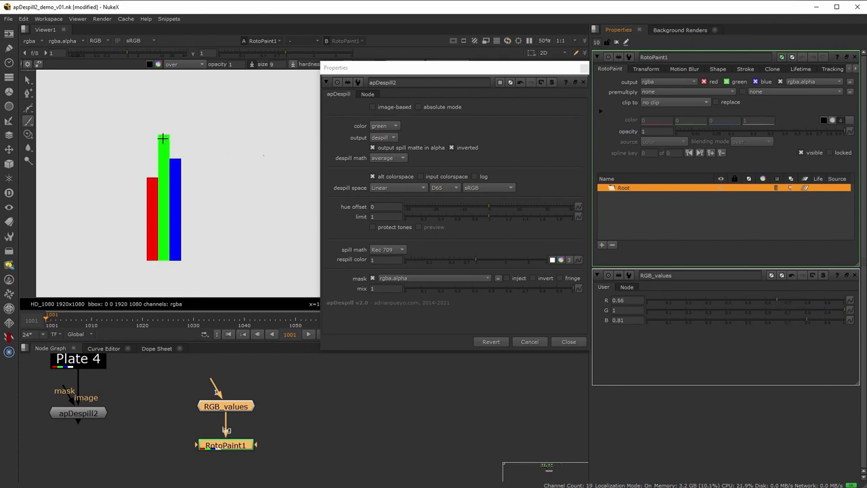
mouse_move(162, 184)
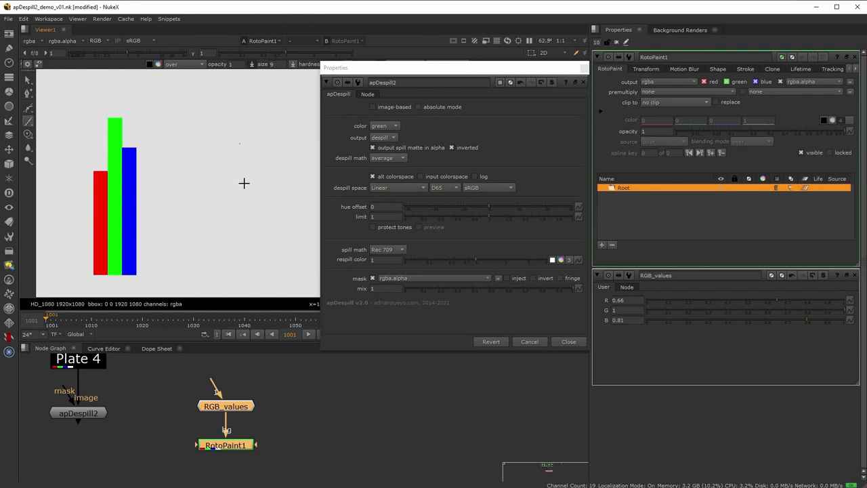
mouse_move(115, 169)
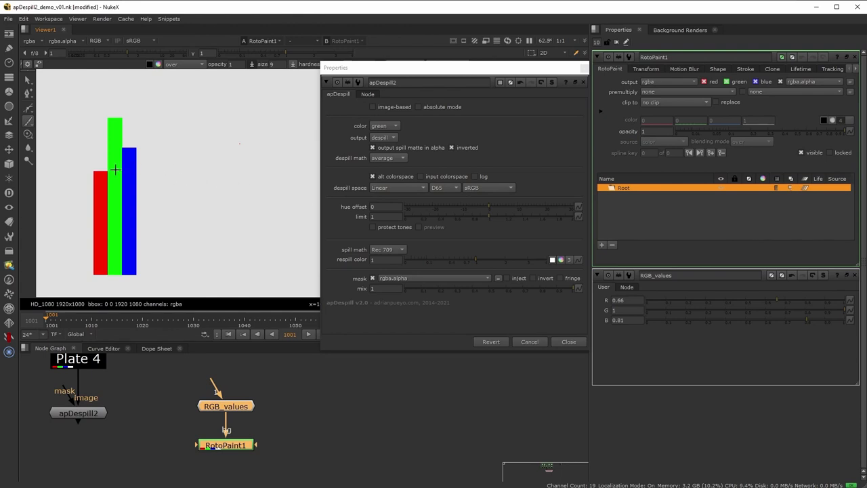
mouse_move(155, 165)
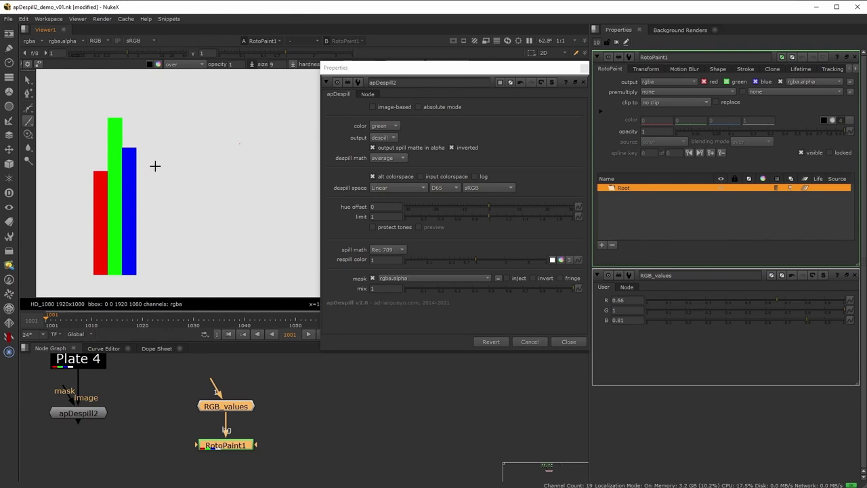
mouse_move(146, 157)
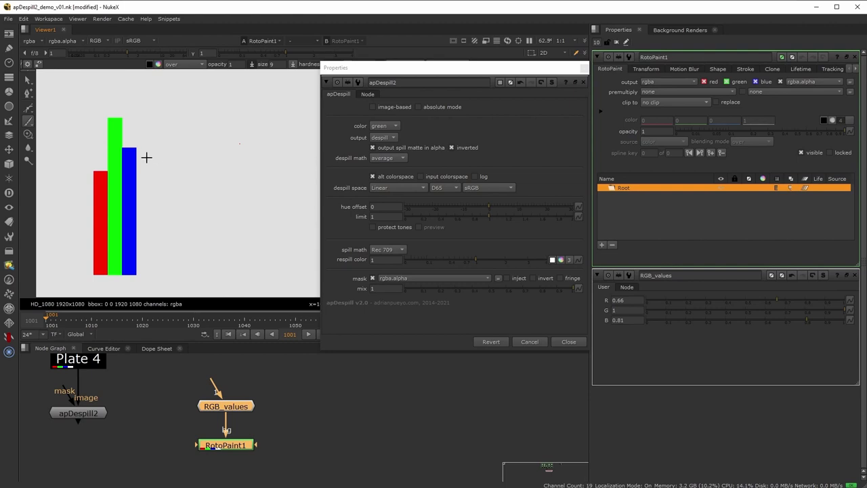
mouse_move(168, 136)
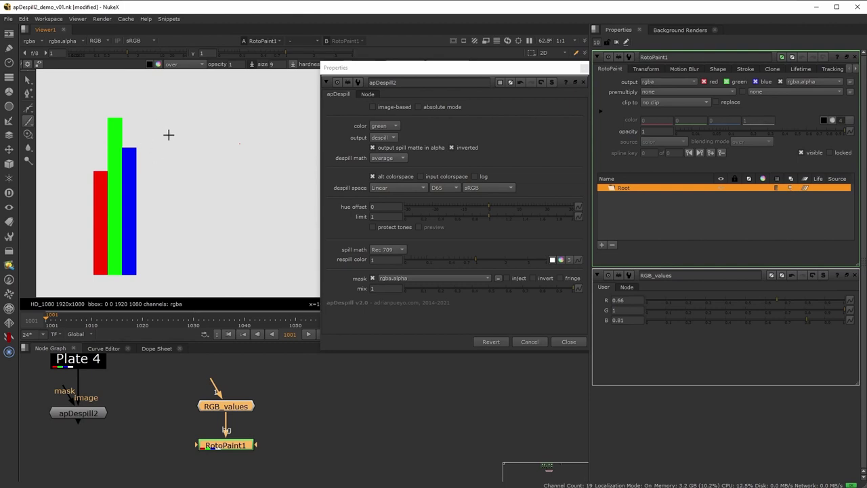
mouse_move(260, 176)
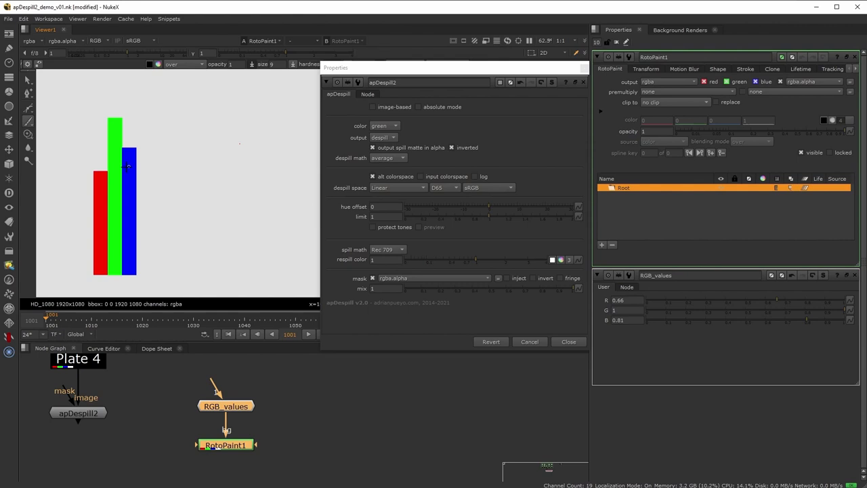
- Hatch the portion of the green bar that rises above the blue bar in black
left_click_drag(106, 171, 168, 175)
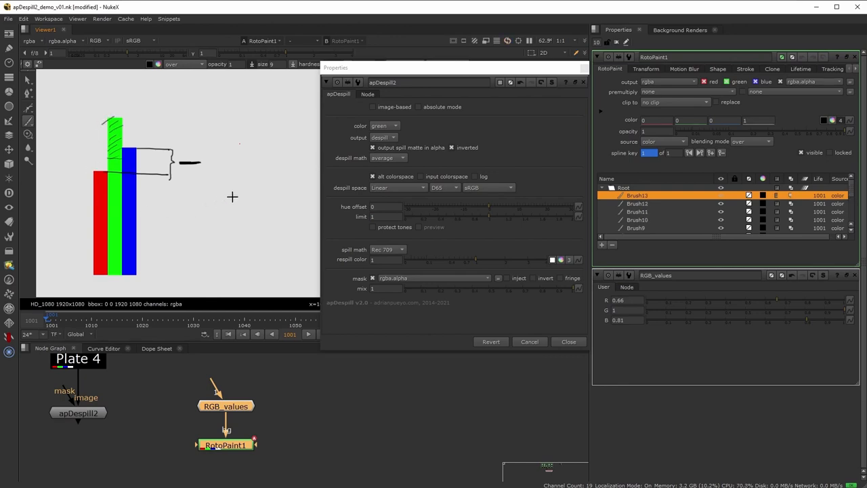
- Try maximum then minimum despill math, hatching the green excess removed under maximum
left_click(388, 157)
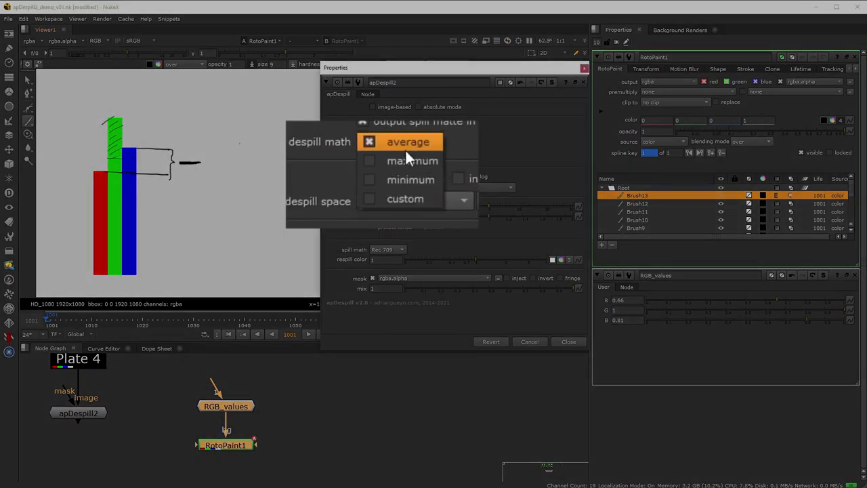
left_click(412, 160)
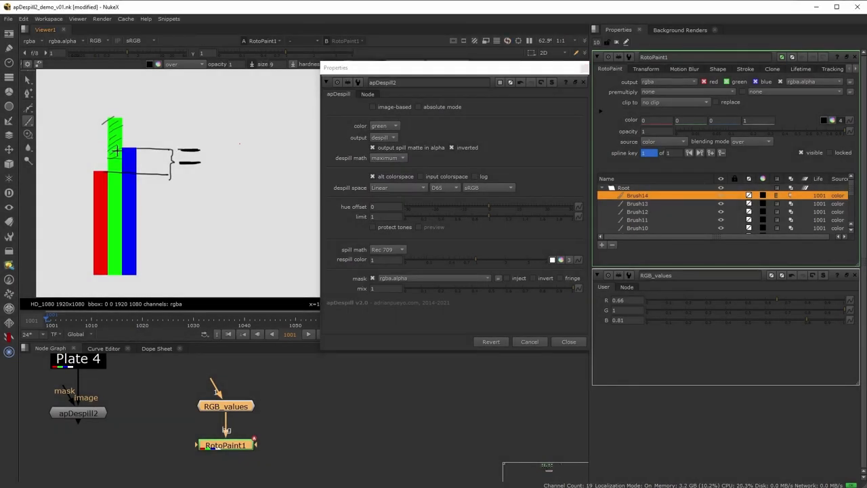
left_click_drag(109, 119, 119, 151)
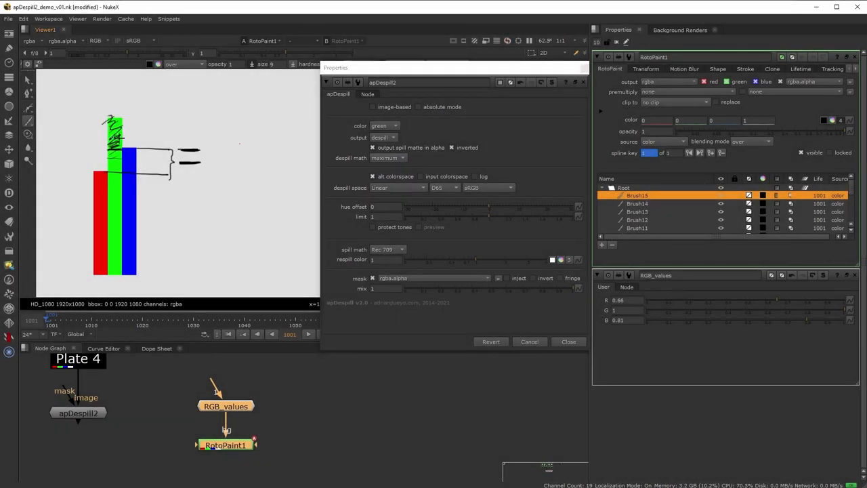
left_click(387, 157)
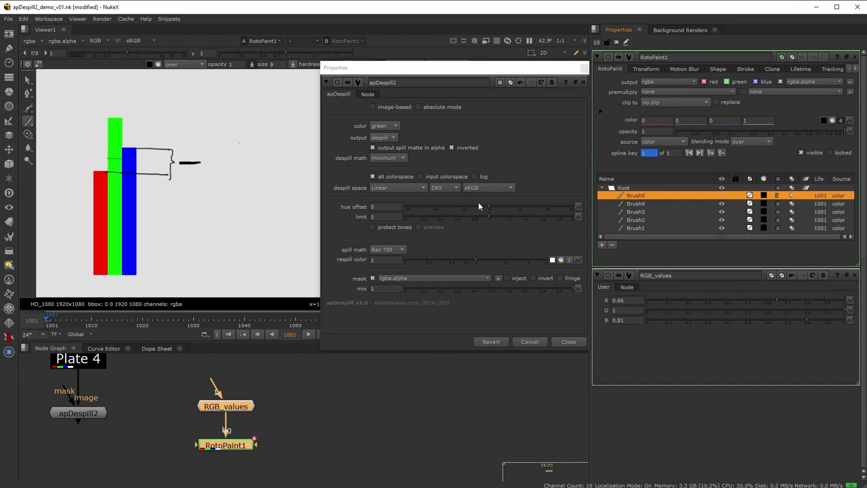
- Switch despill math to custom with a red–blue weighting near -0.22
left_click(388, 157)
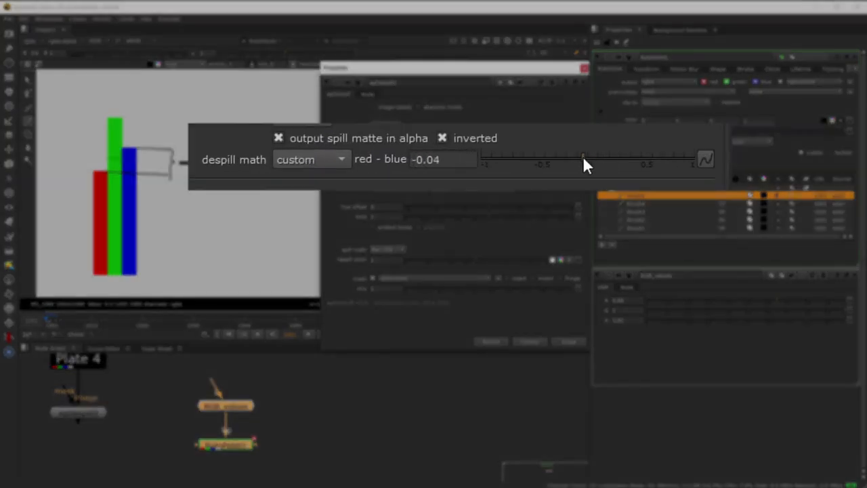
left_click_drag(583, 164, 574, 163)
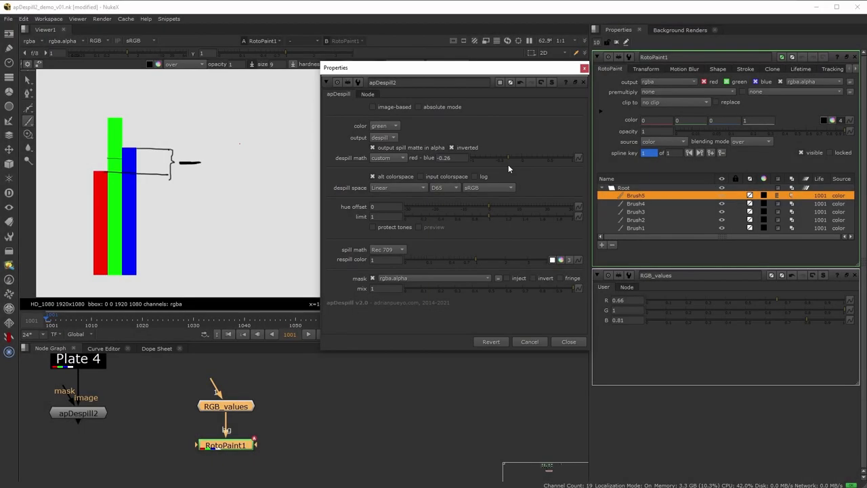
left_click_drag(515, 157, 508, 157)
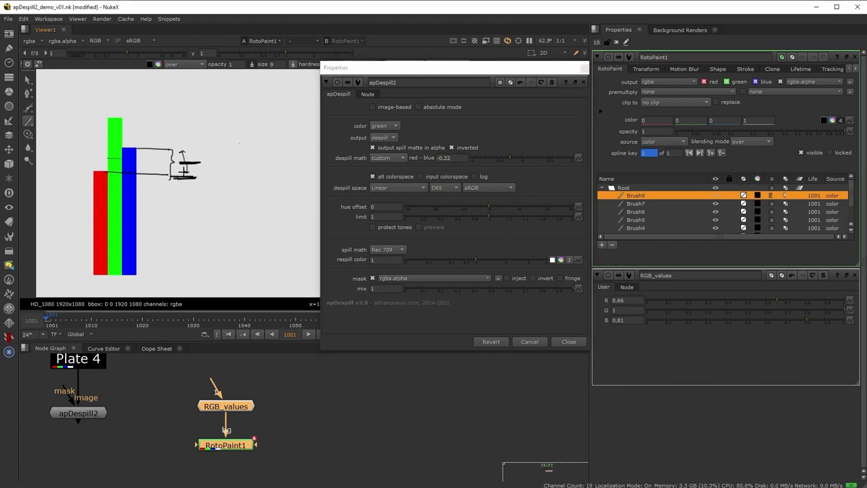
left_click(601, 246)
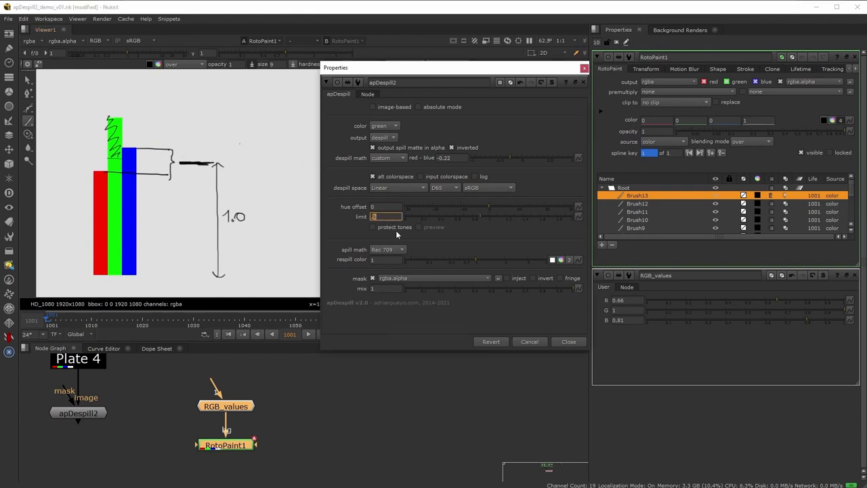
- Enter a despill limit of 0.9 and reopen the despill math list
type("0.9")
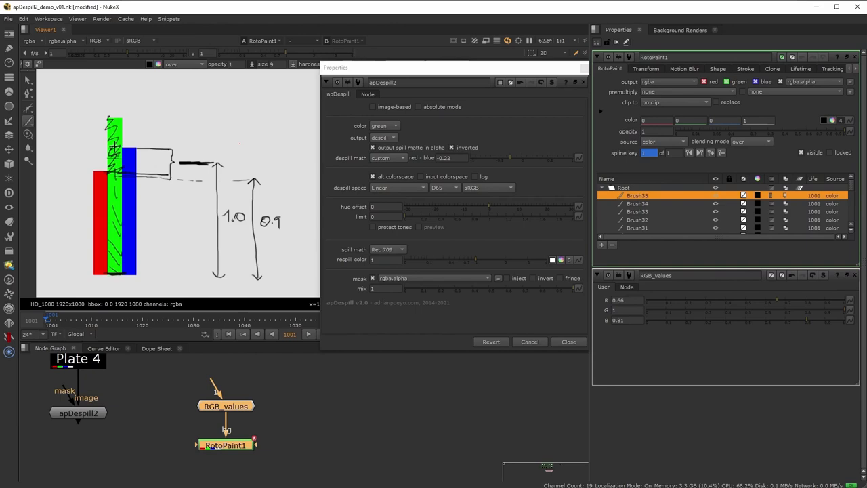
left_click(386, 157)
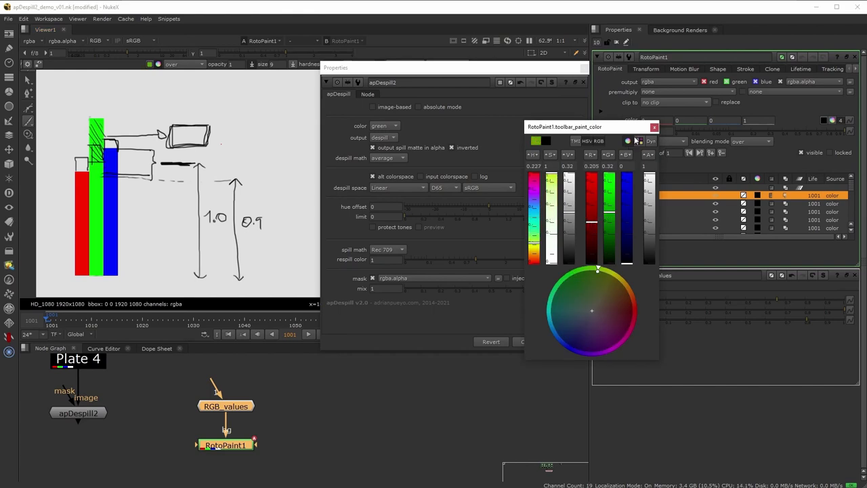
- Pick an orange annotation colour, keep Rec 709 spill math and split respill colour into channels
left_click(653, 128)
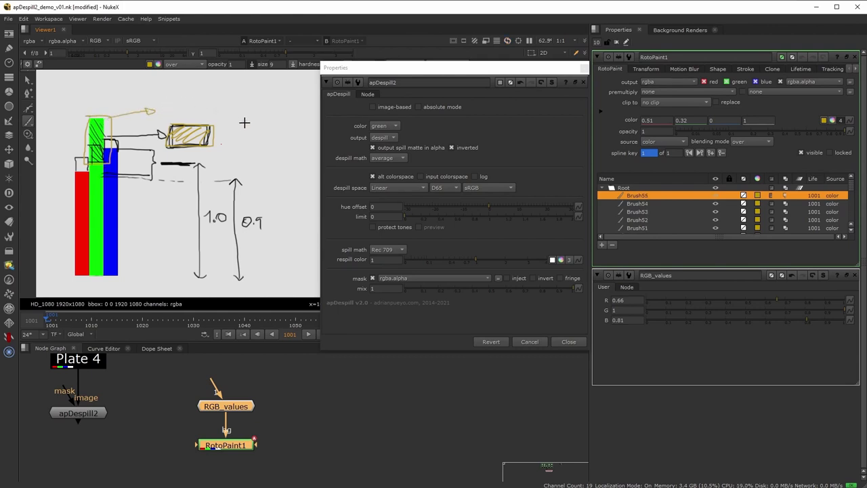
left_click(386, 249)
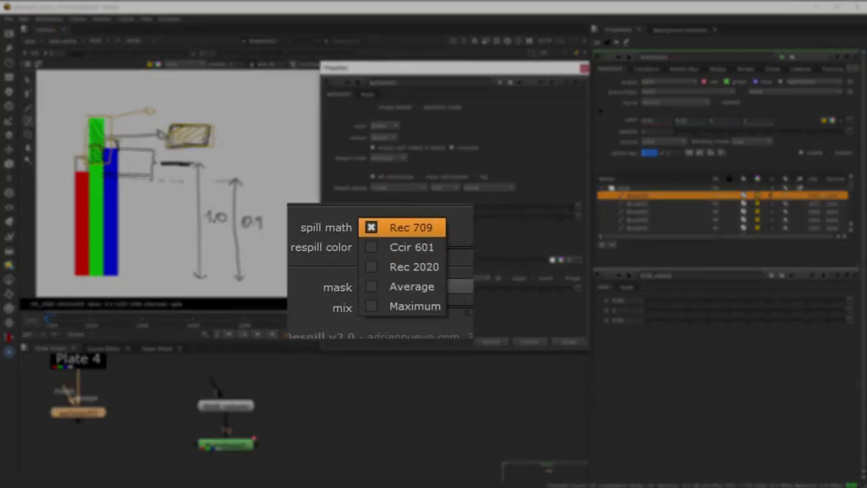
left_click(410, 227)
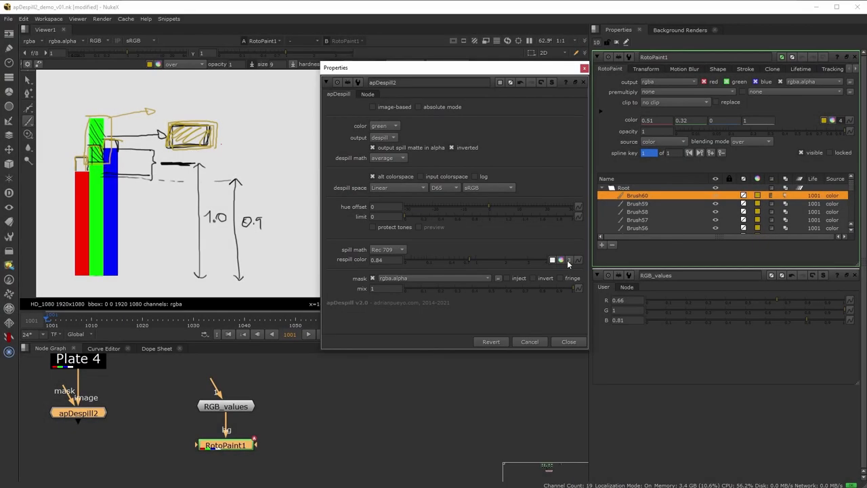
left_click(560, 260)
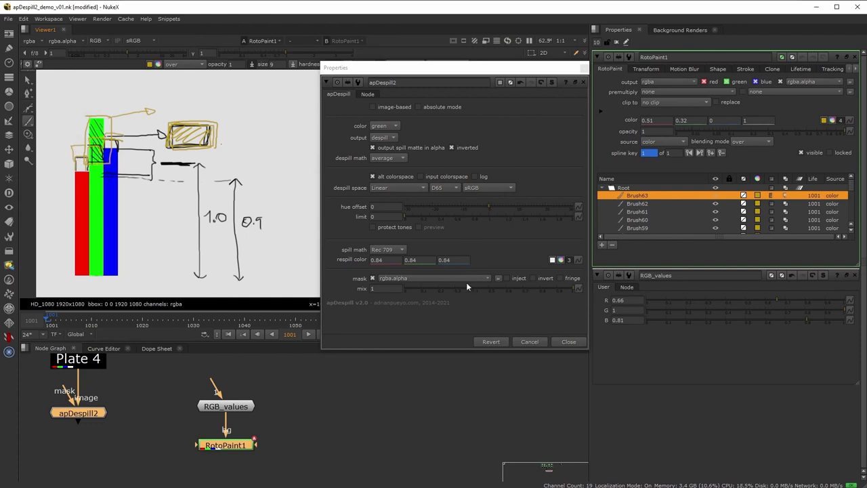
mouse_move(455, 243)
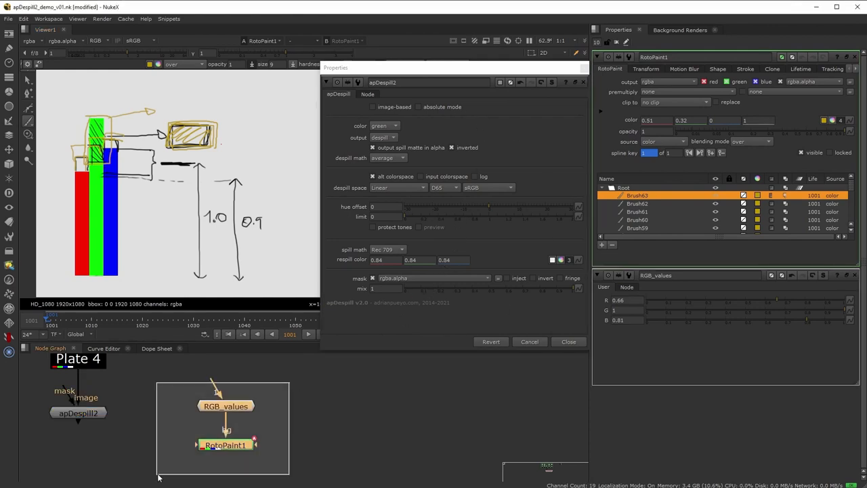
- Select apDespill2 and dive into its group to view the internal Blink kernel
left_click(568, 341)
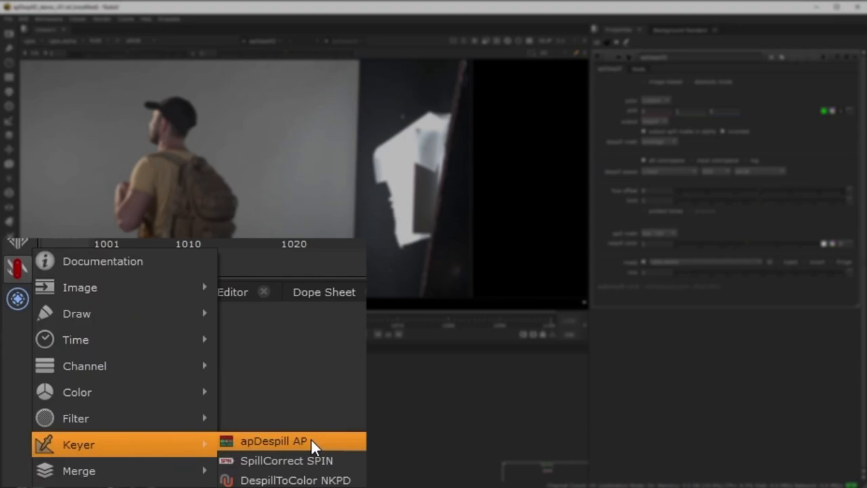
left_click(274, 440)
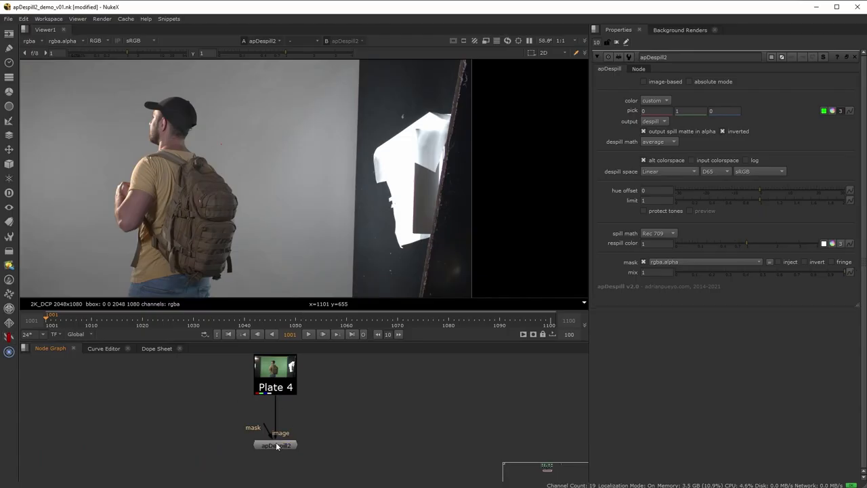
left_click(275, 444)
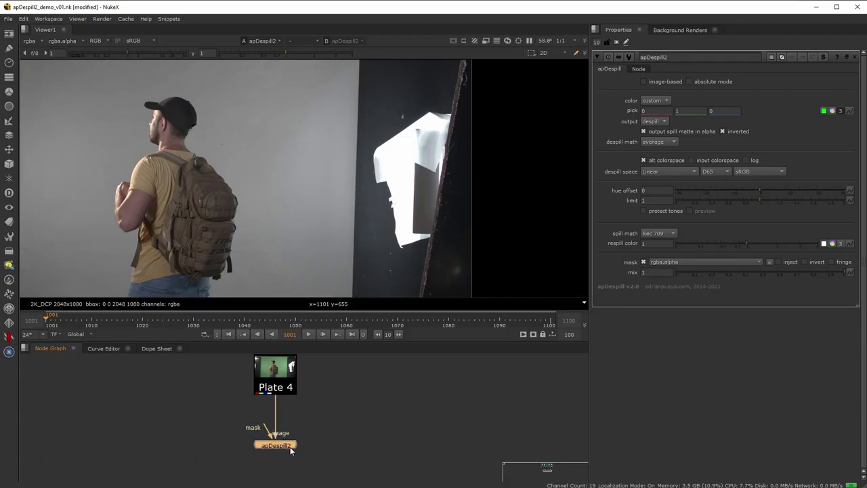
double_click(275, 444)
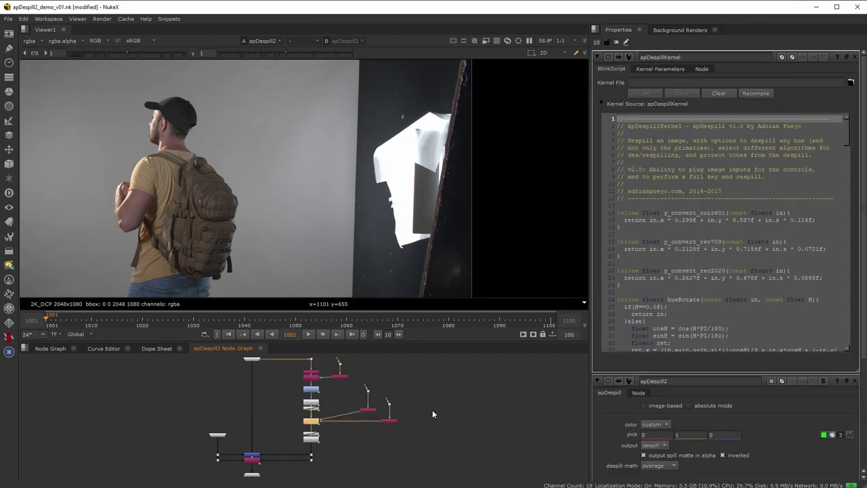
scroll("down", 3)
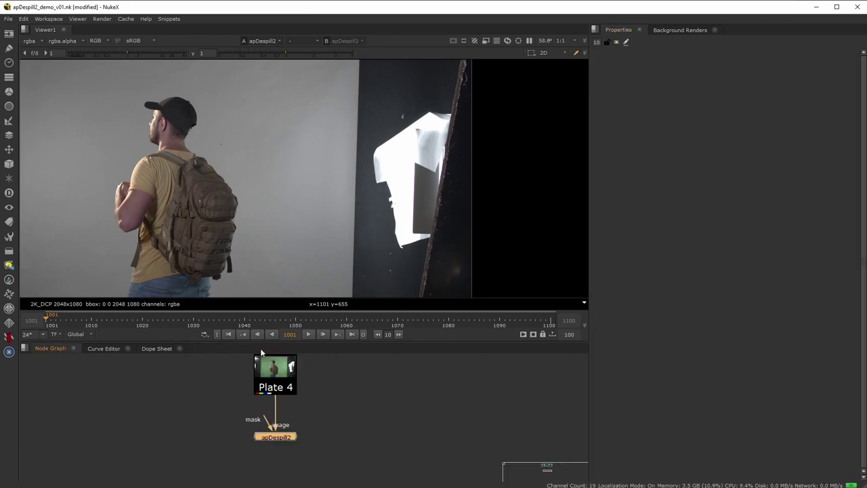
- Open apDespill2's controls and view its despilled colour output on Plate 4
double_click(275, 436)
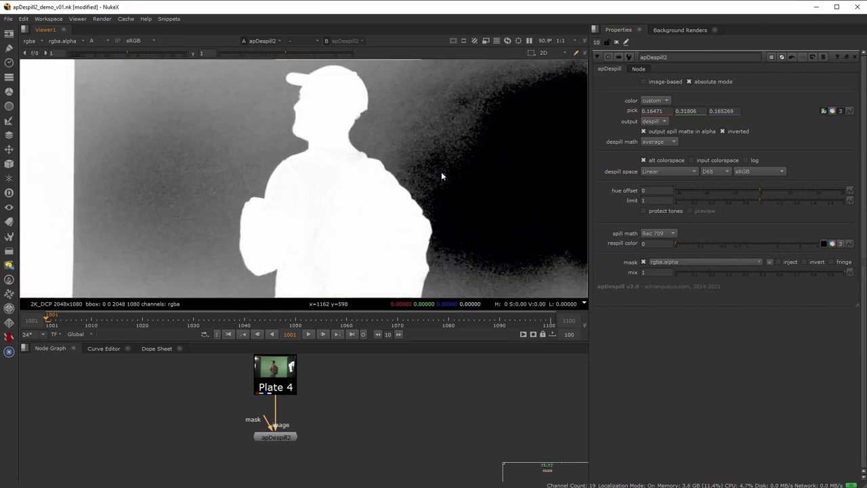
left_click(94, 40)
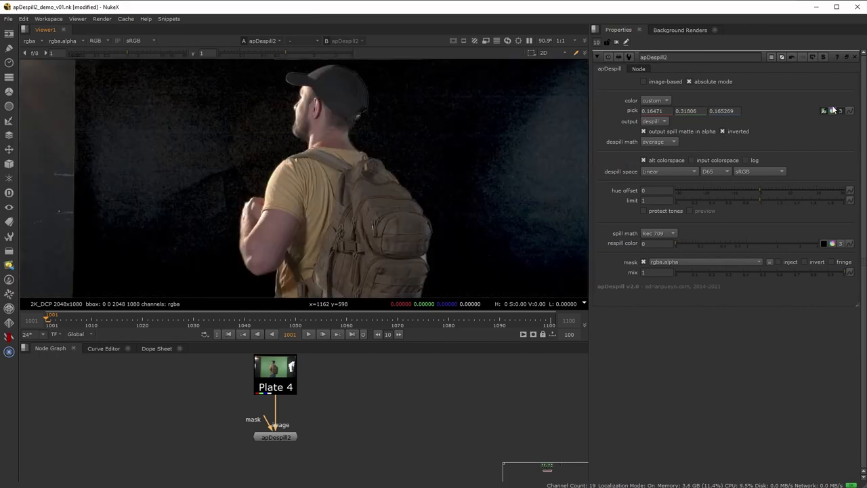
left_click(832, 111)
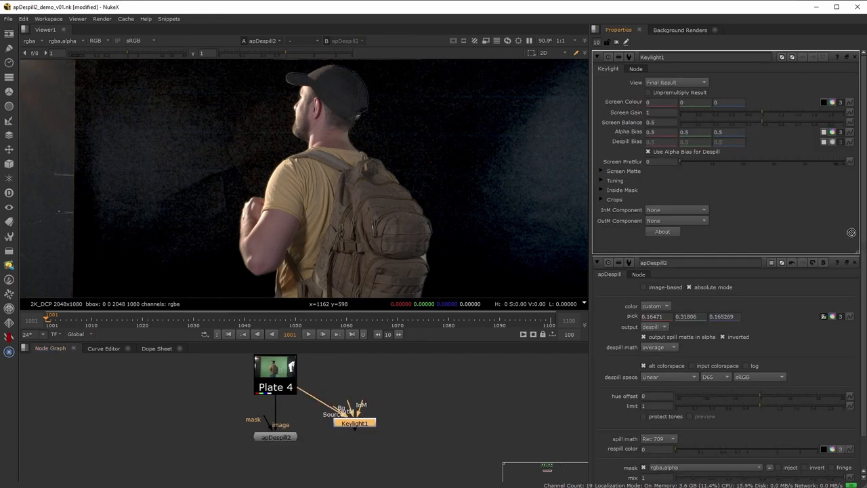
left_click(355, 424)
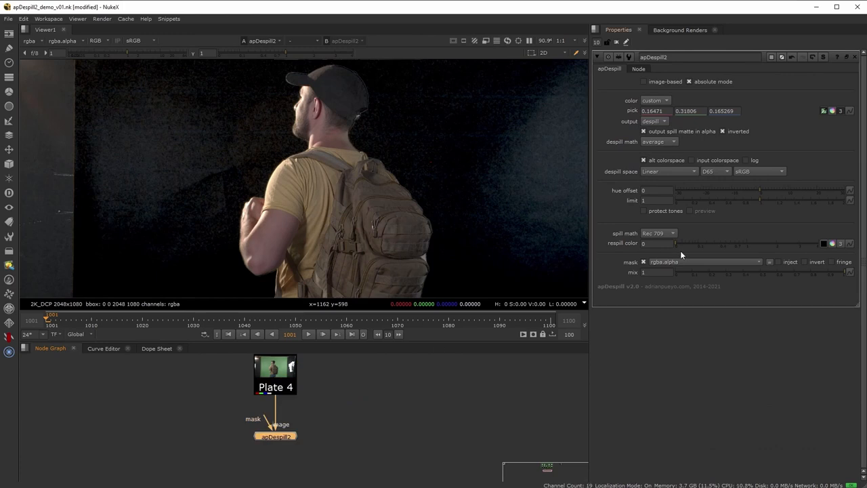
mouse_move(680, 253)
type("1")
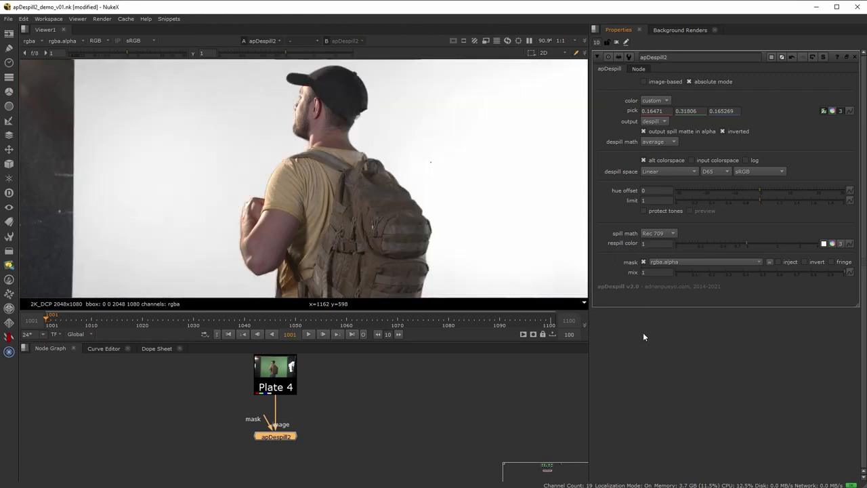
mouse_move(572, 203)
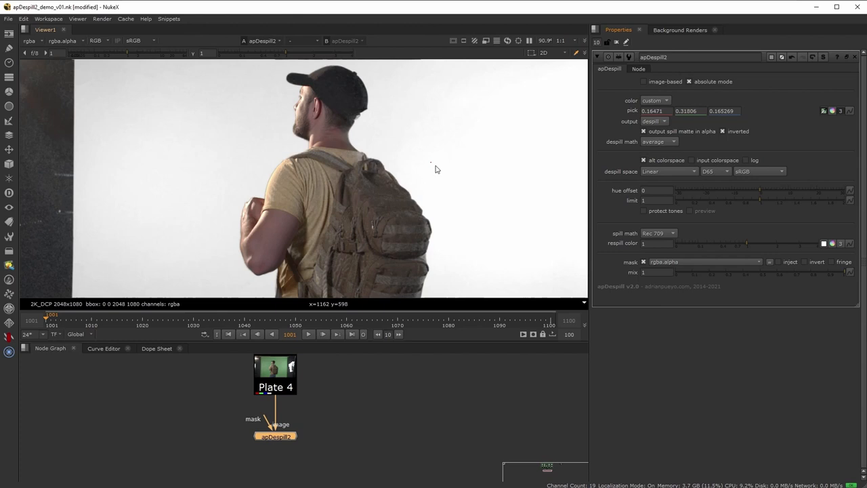
mouse_move(425, 169)
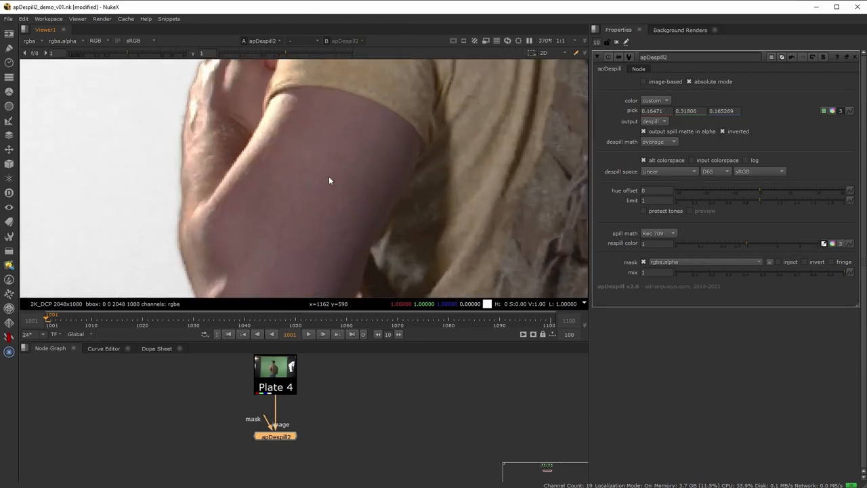
- Sample the actor's arm as the respill colour and compare absolute mode on and off, leaving it off
left_click(385, 158)
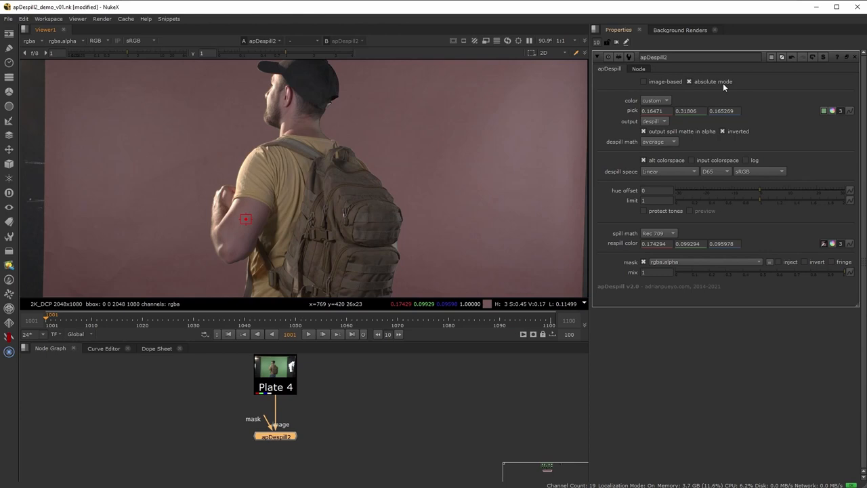
left_click(689, 81)
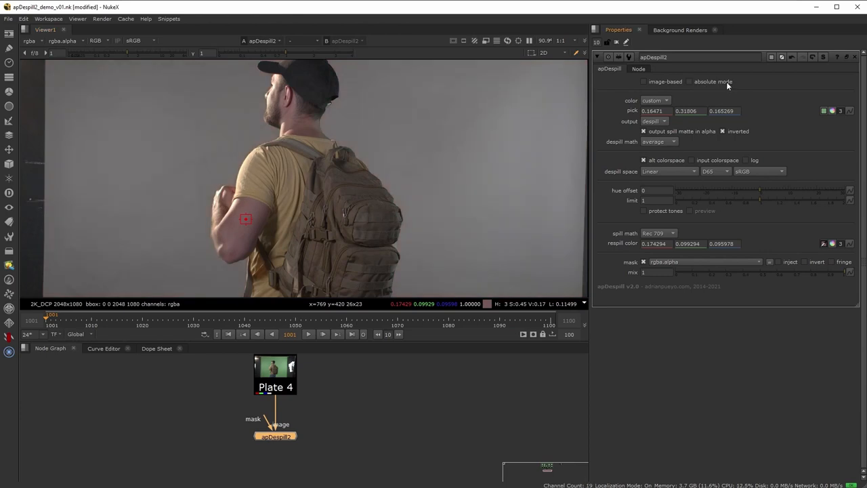
left_click(689, 81)
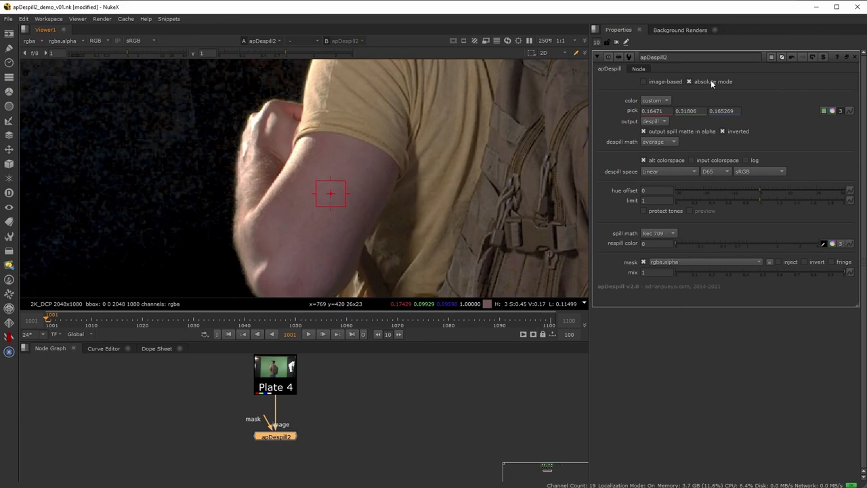
left_click(688, 81)
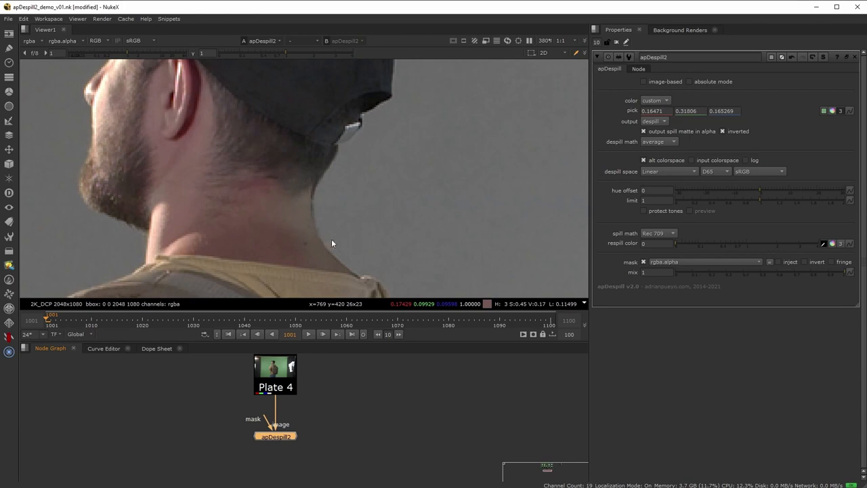
scroll("up", 3)
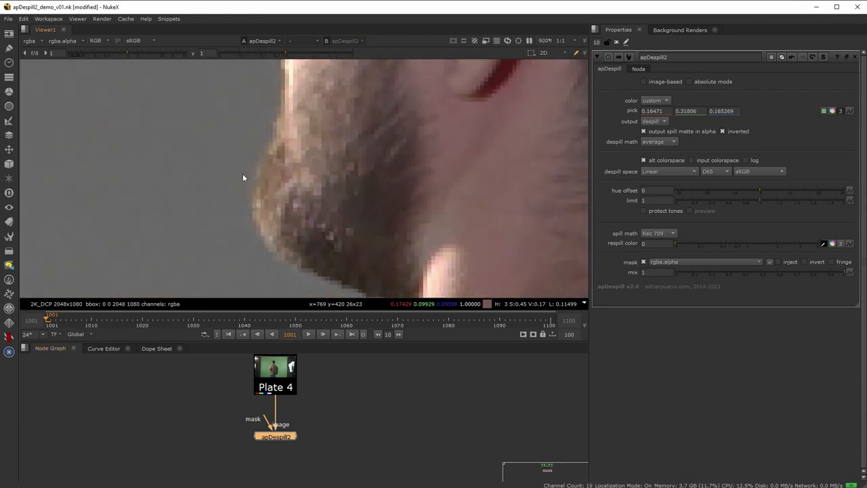
mouse_move(242, 193)
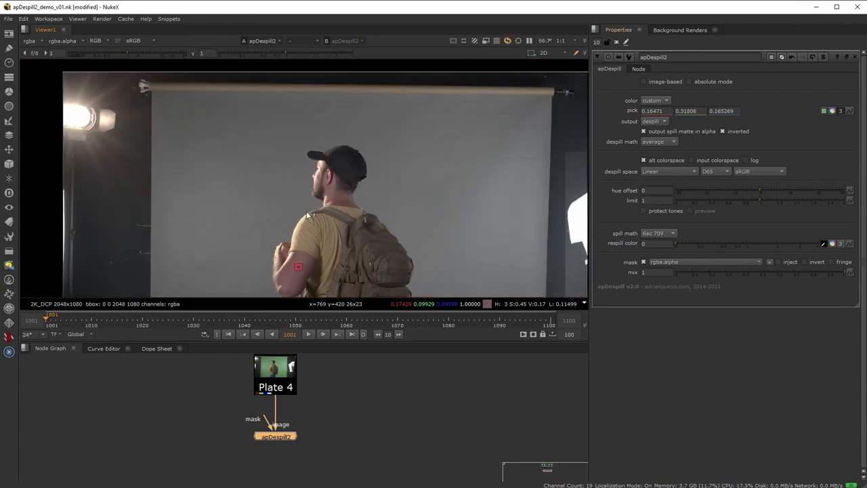
- Enable image-based mode and absolute mode on apDespill2
left_click(690, 81)
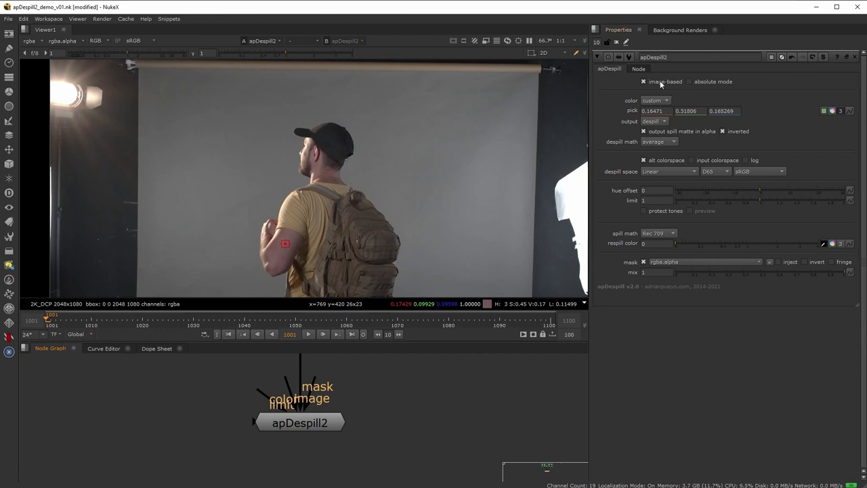
mouse_move(674, 87)
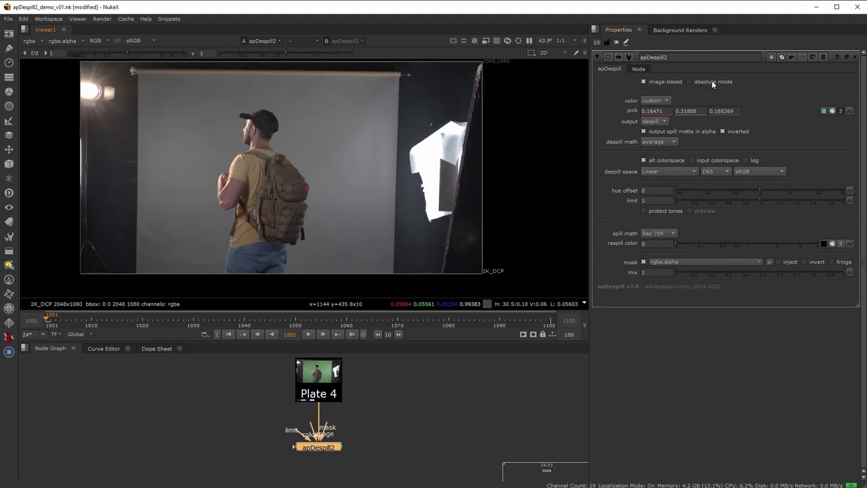
left_click(688, 81)
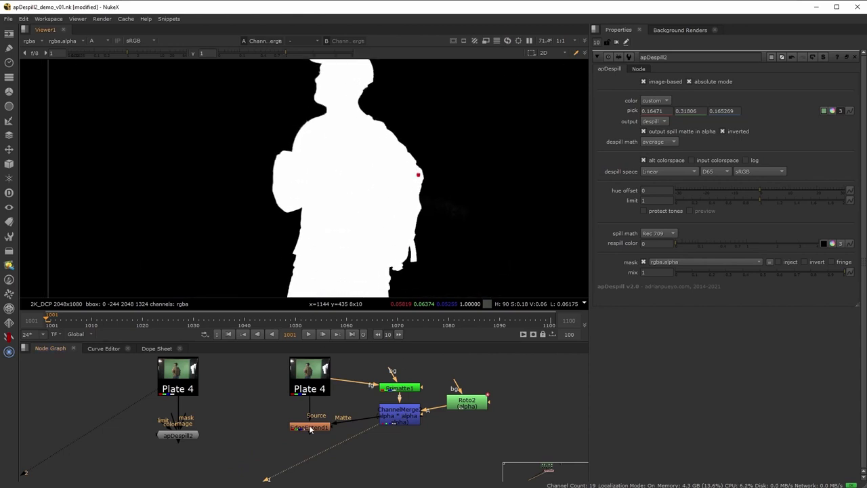
- View apDespill2's output fed by the colour input and compare with absolute mode off
left_click(309, 426)
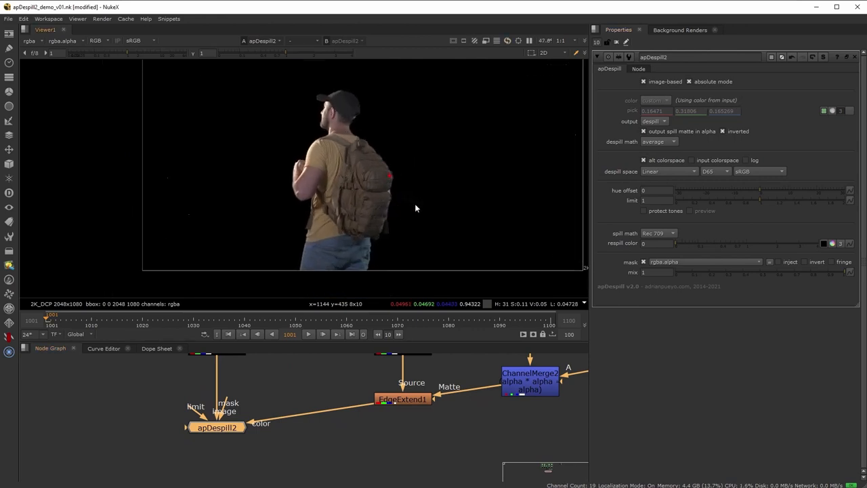
scroll("up", 3)
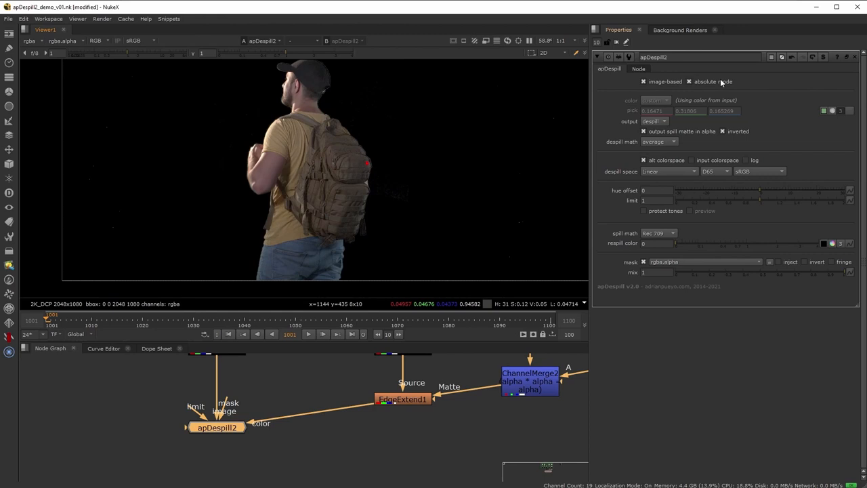
left_click(688, 82)
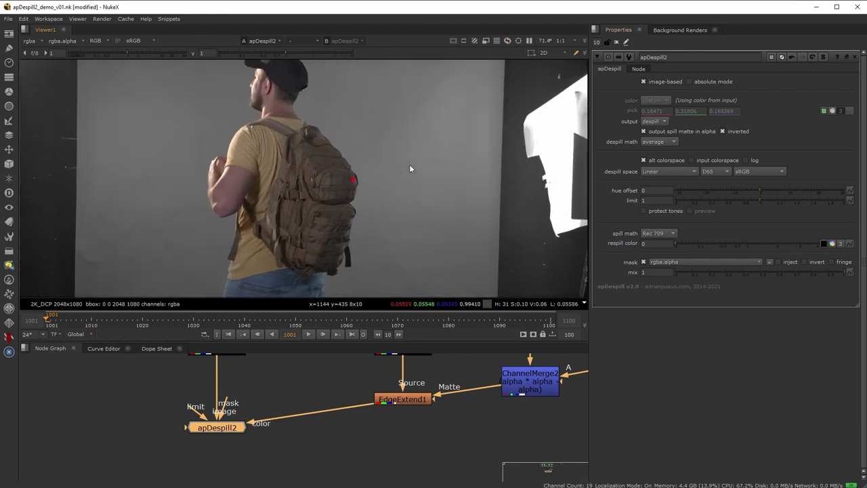
left_click(402, 401)
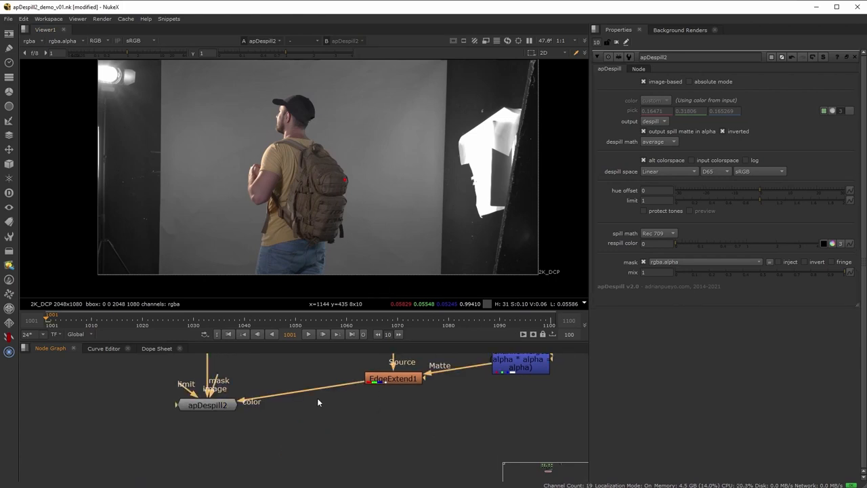
mouse_move(745, 97)
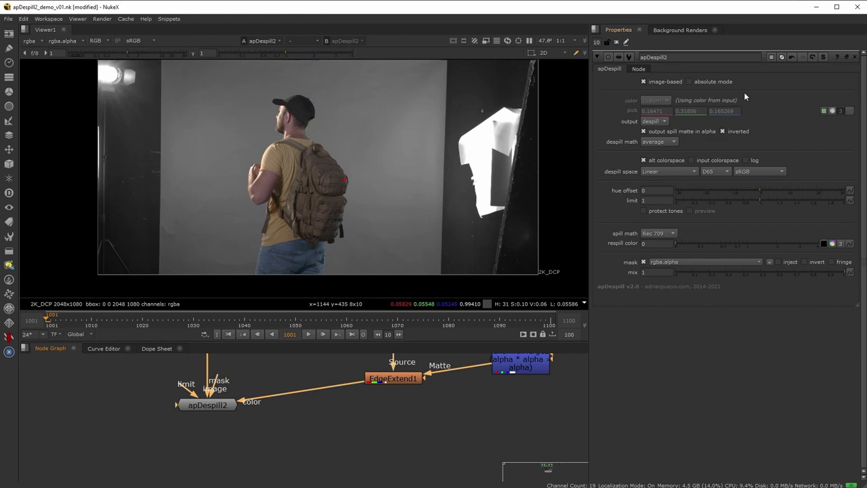
- Restore absolute mode and show the RGB result instead of the matte
left_click(687, 82)
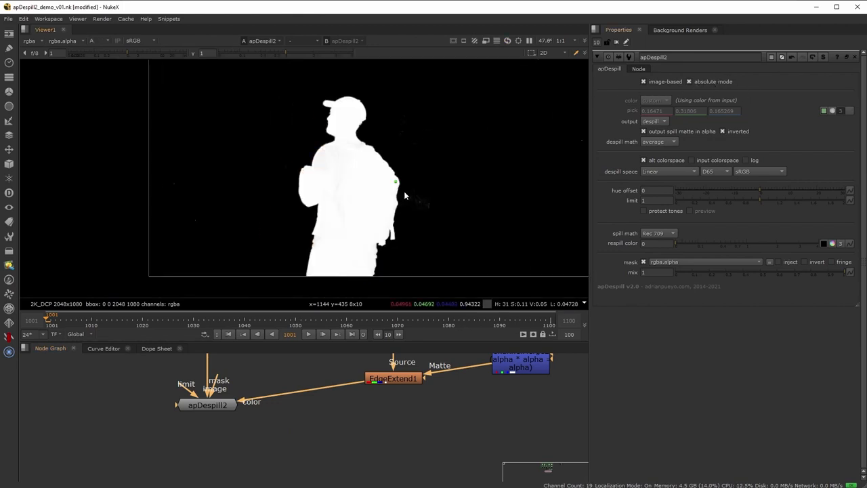
left_click(96, 40)
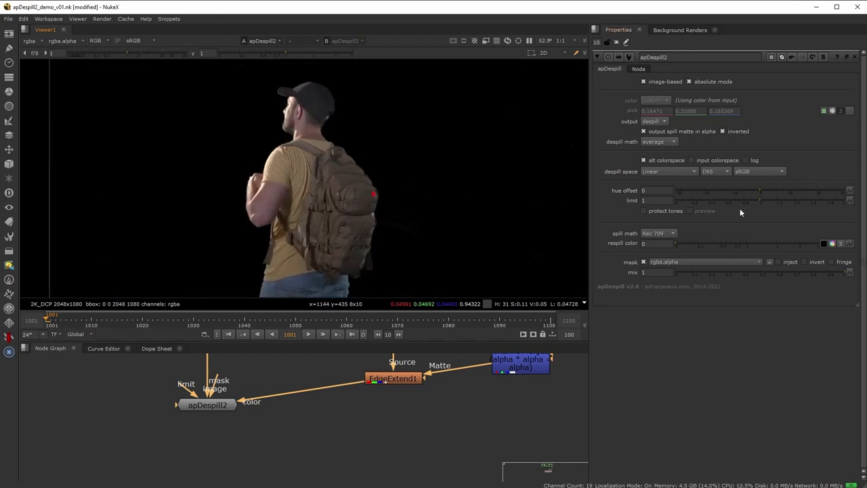
left_click_drag(762, 201, 750, 201)
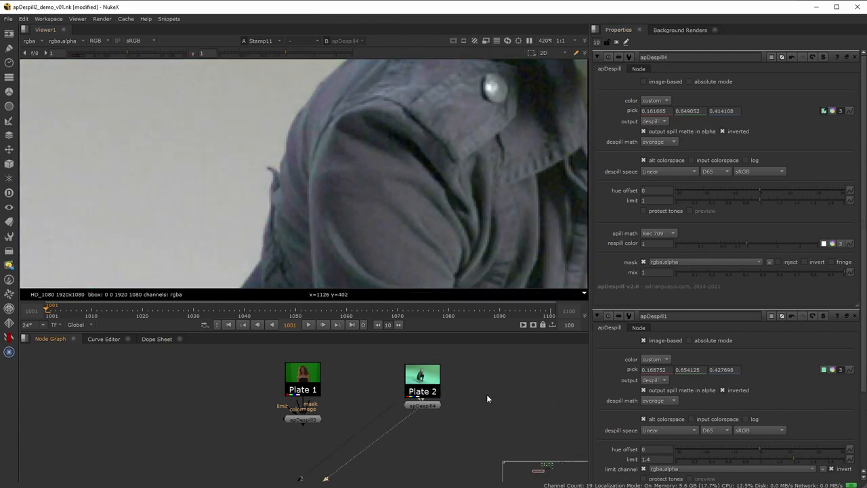
- Show apDespill4's spill matte on the hood closeup and commit a limit of 1.0
scroll("up", 3)
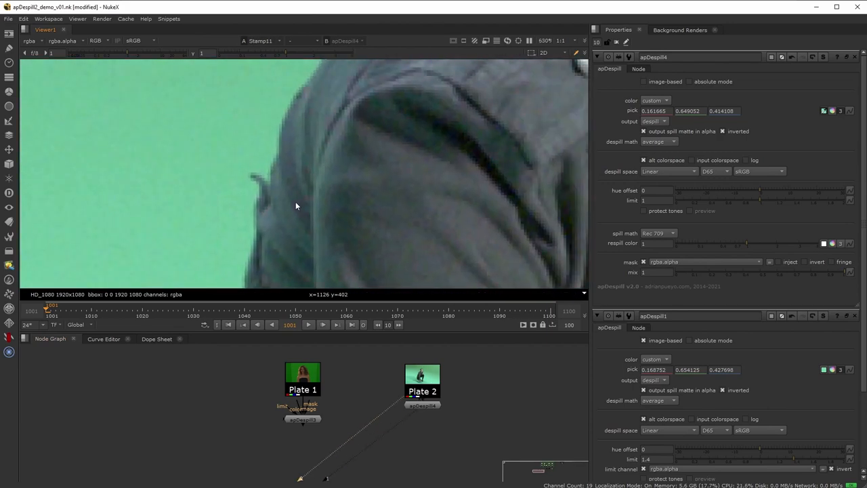
mouse_move(584, 208)
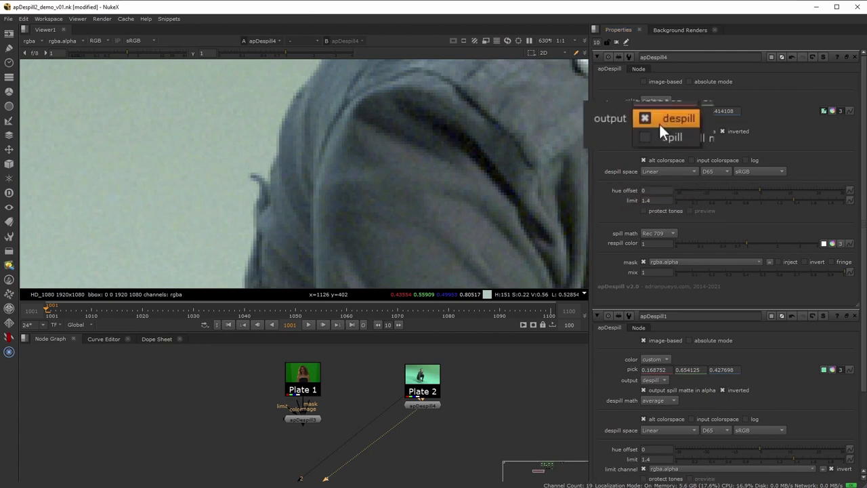
left_click(672, 135)
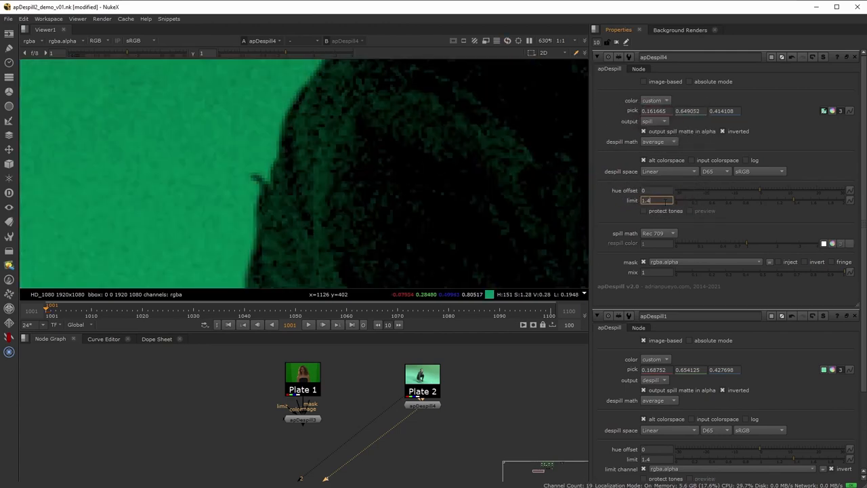
type("1.0")
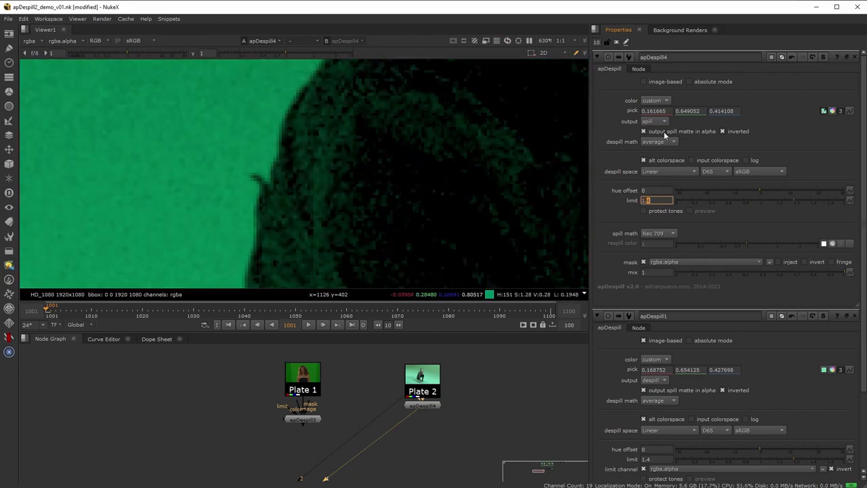
left_click(654, 122)
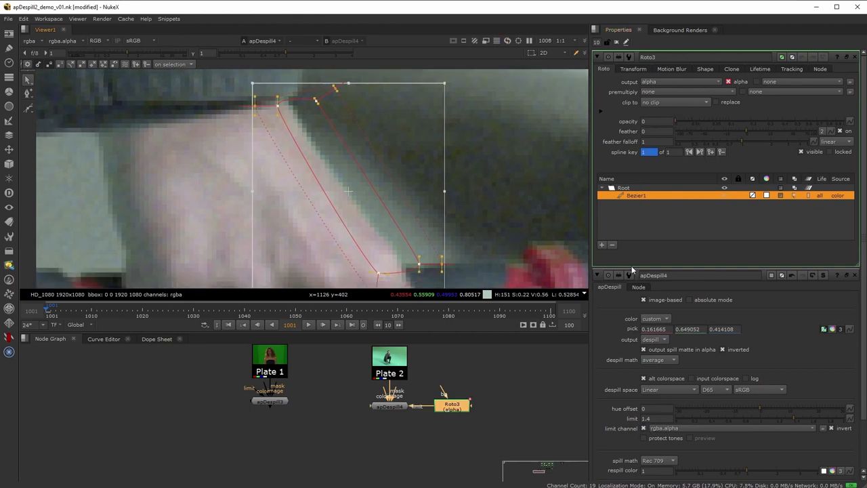
- Begin the roto limit-mask setup for the Plate 2 despill
left_click(655, 121)
type(".2")
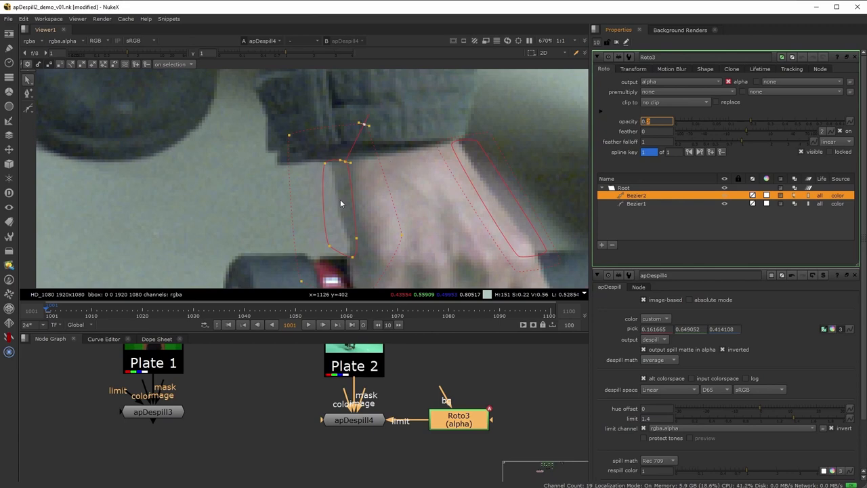
mouse_move(625, 38)
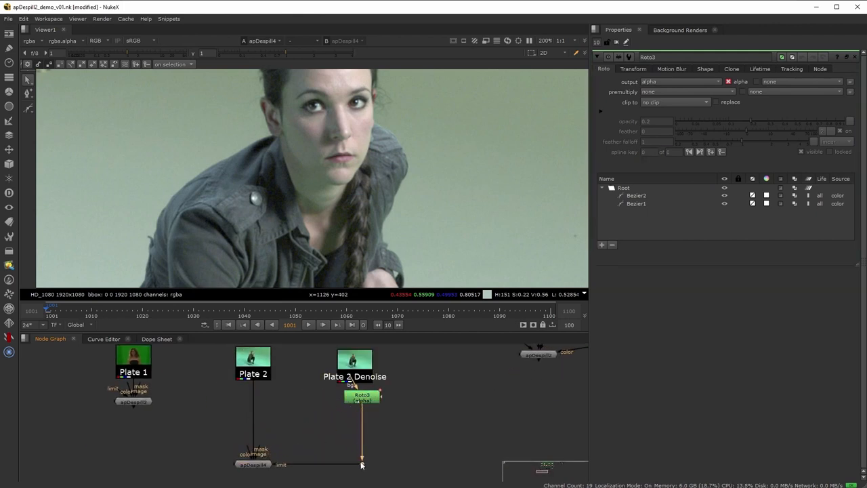
- Union Roto3 with an apDirLight matte into apDespill4's limit and drop the mix to about 0.2
left_click(362, 395)
type("apdirl")
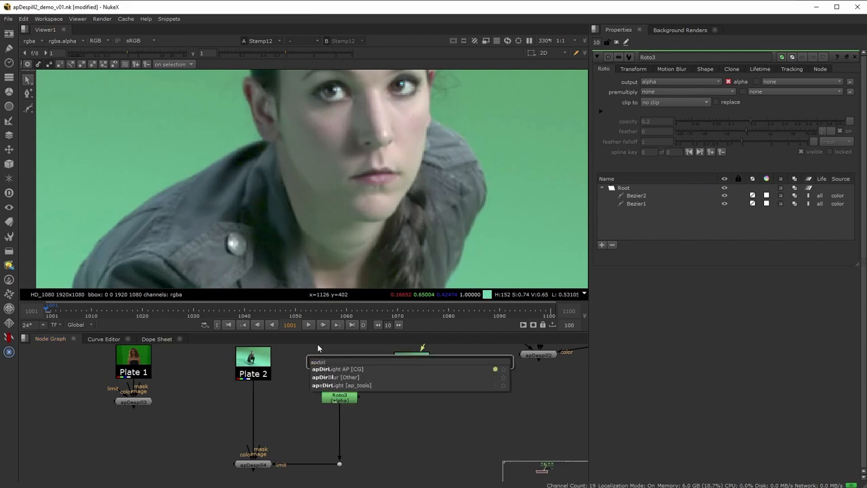
left_click(345, 368)
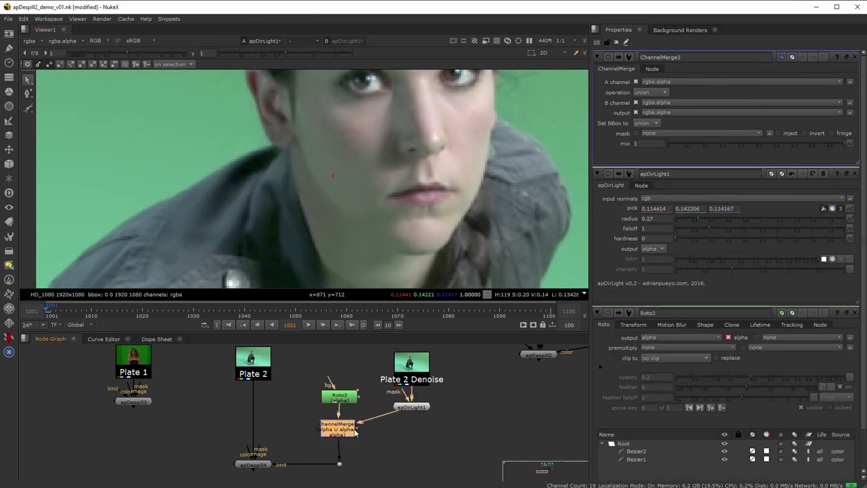
left_click(338, 427)
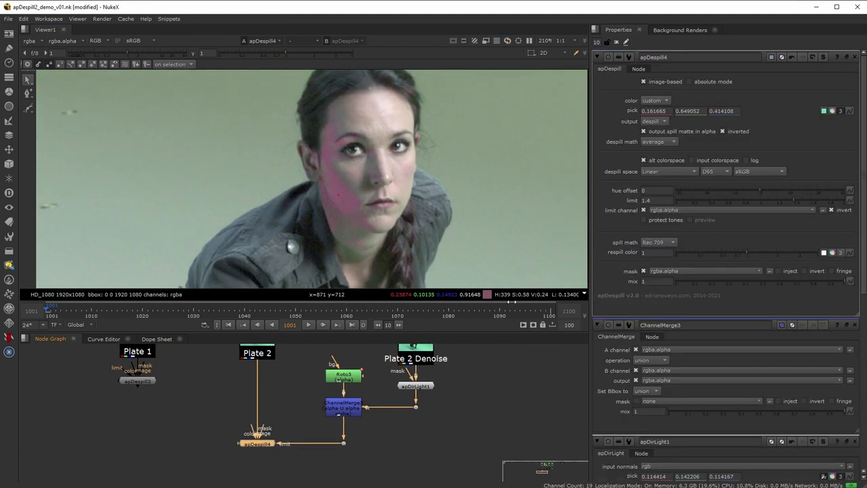
mouse_move(340, 199)
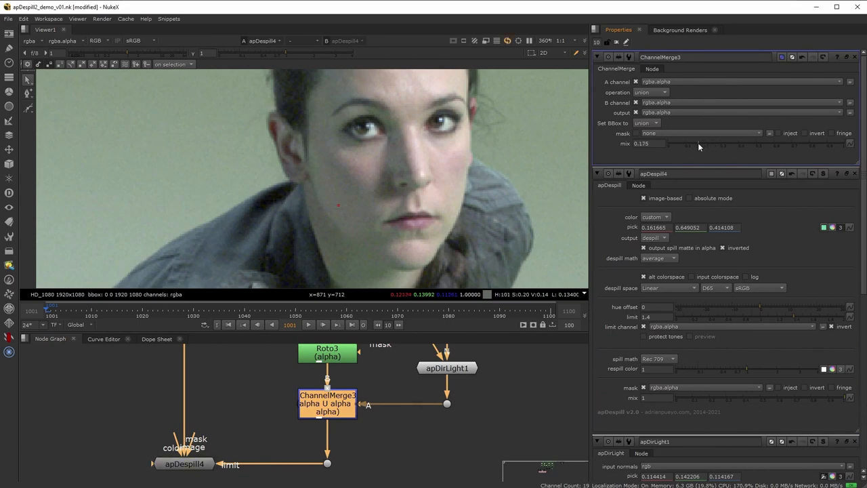
left_click_drag(701, 144, 704, 143)
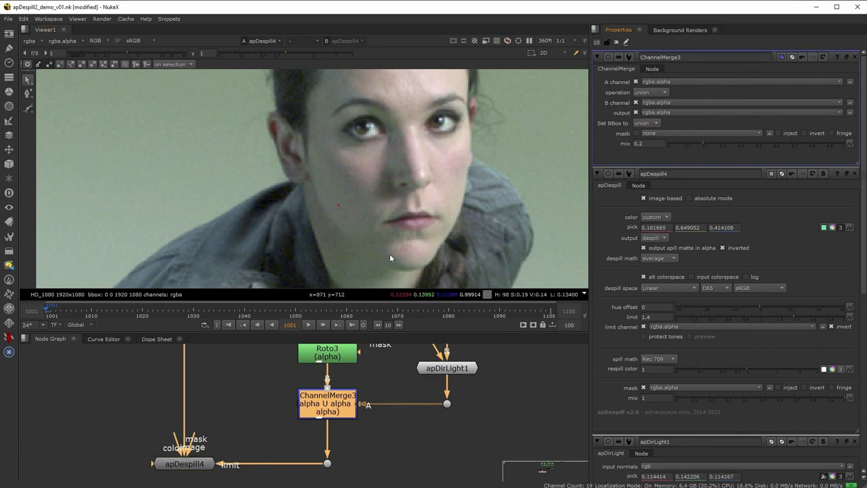
left_click(447, 367)
type("ap")
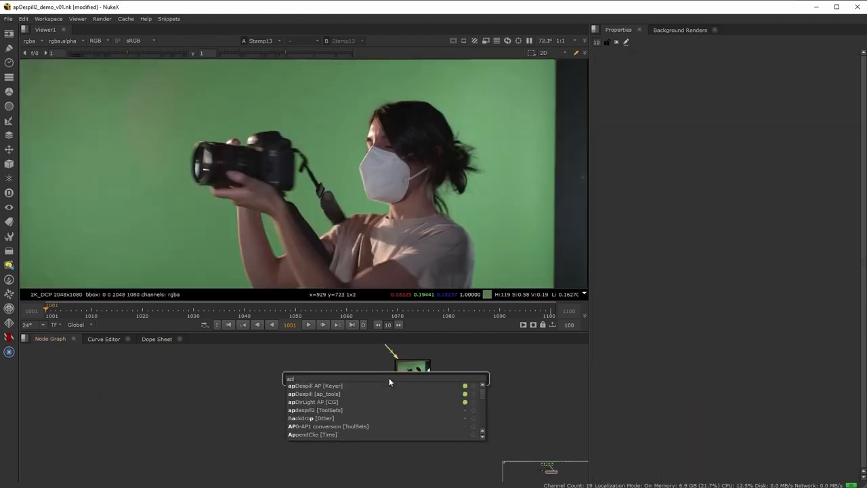
- Add apDespill to the camera-holding plate ahead of the Roto4 arm shape
left_click(314, 384)
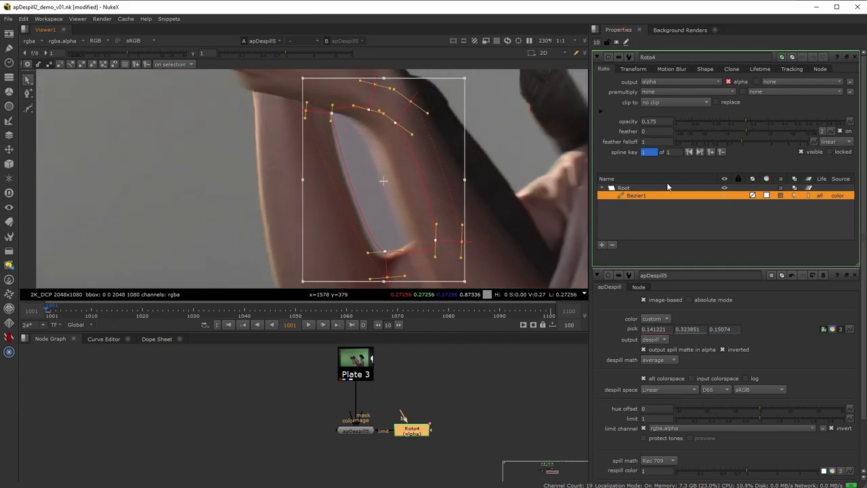
- Enable absolute mode on apDespill6 and add EdgeExtend2 matted by a Roto5 ellipse
left_click(355, 430)
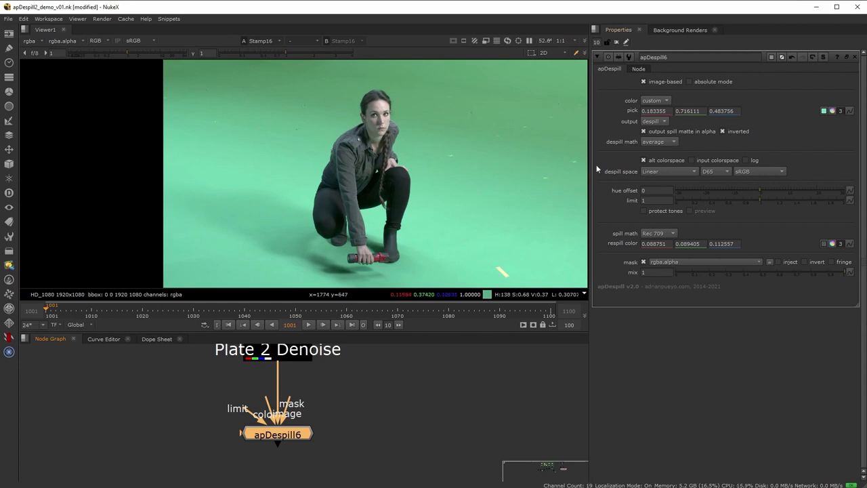
left_click(276, 433)
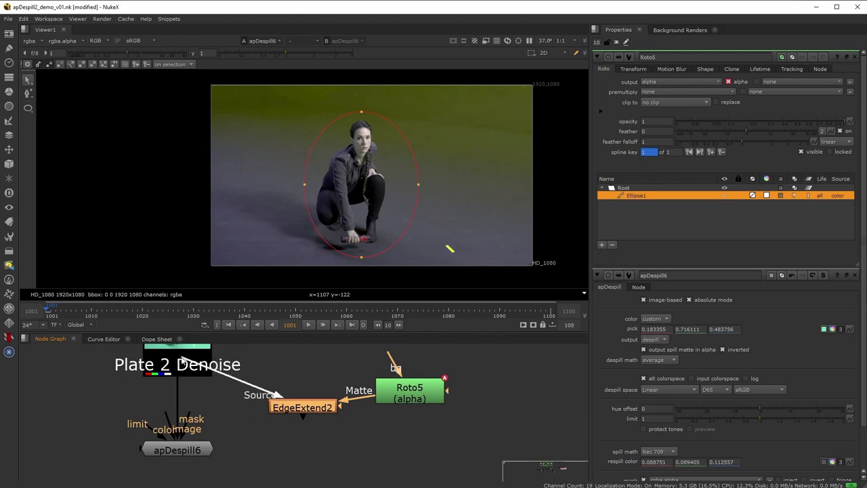
left_click(302, 406)
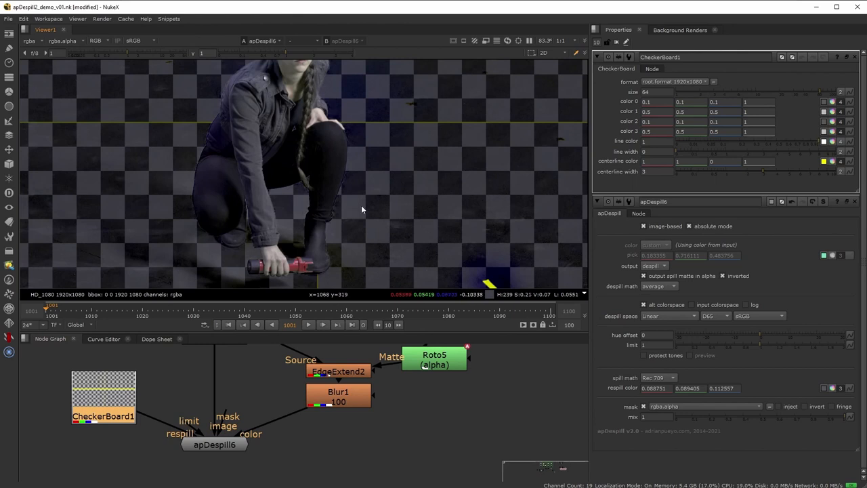
mouse_move(377, 203)
type("c")
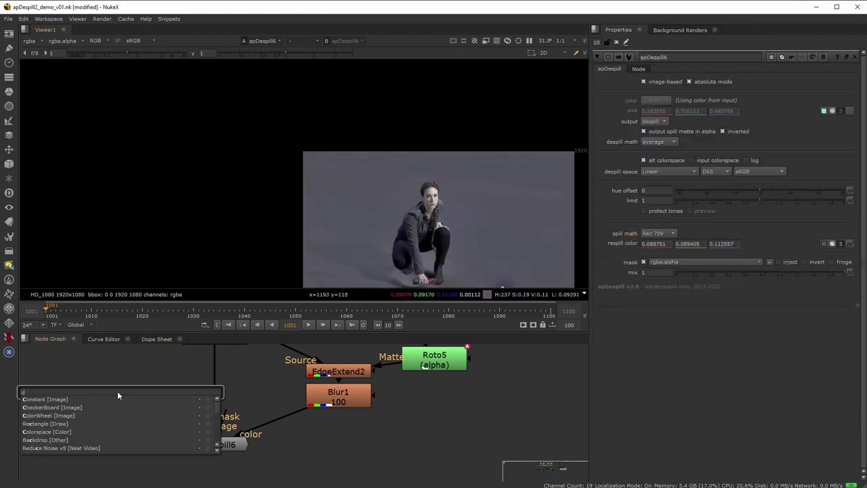
- Feed a ColorWheel through Transform1 into apDespill6's respill and set respill colour to 1
left_click(47, 414)
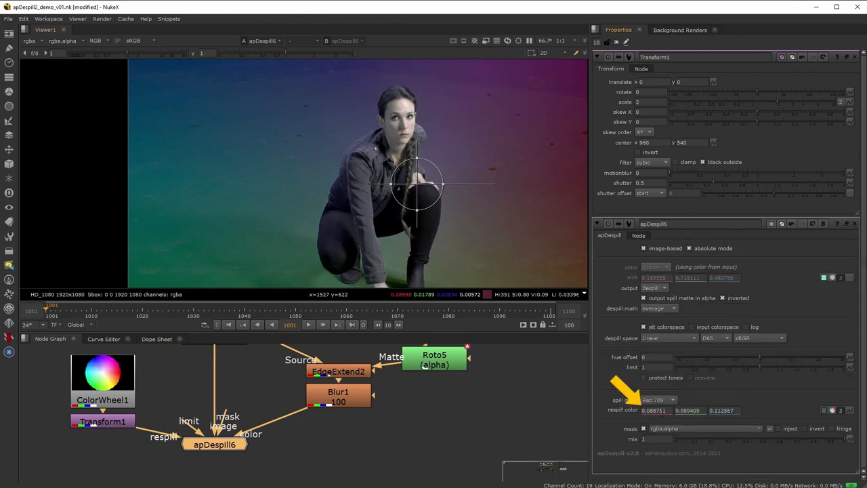
left_click(102, 420)
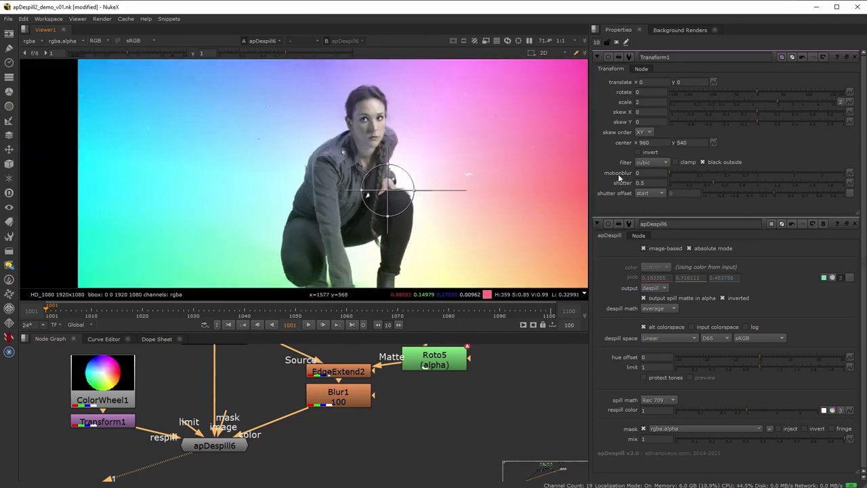
mouse_move(325, 201)
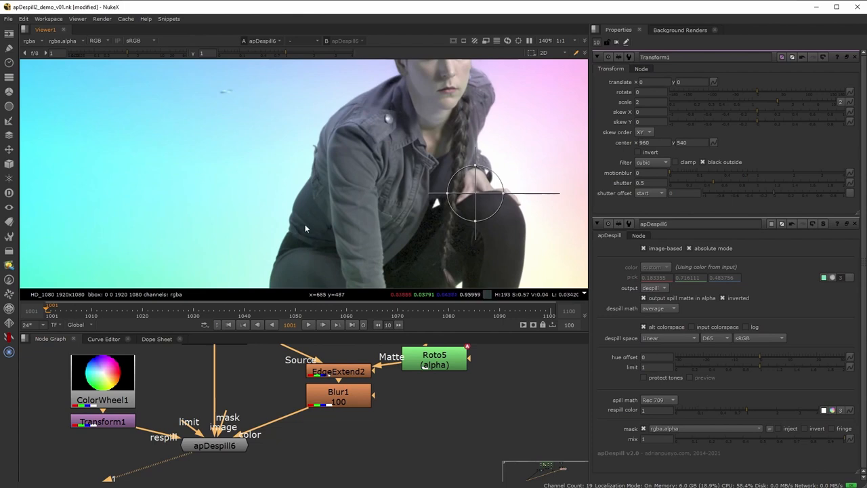
mouse_move(265, 241)
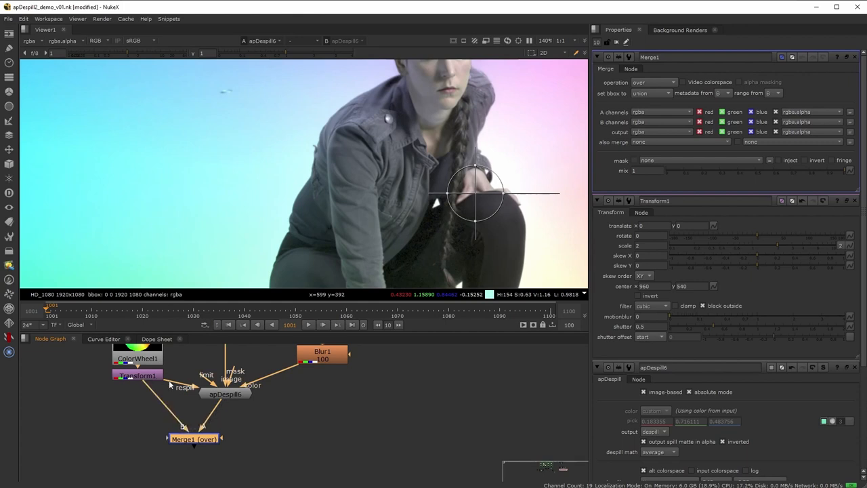
left_click_drag(195, 438, 149, 449)
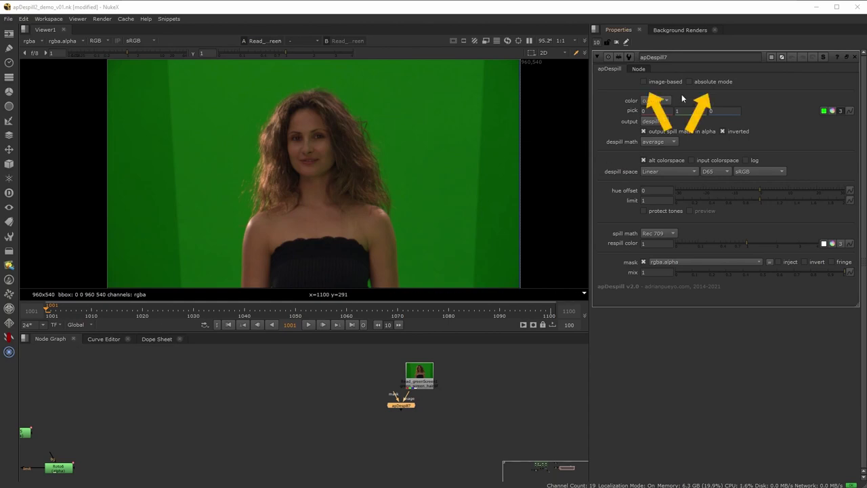
- Place apDespill7 directly under the curly-haired actor's Read node
left_click(652, 100)
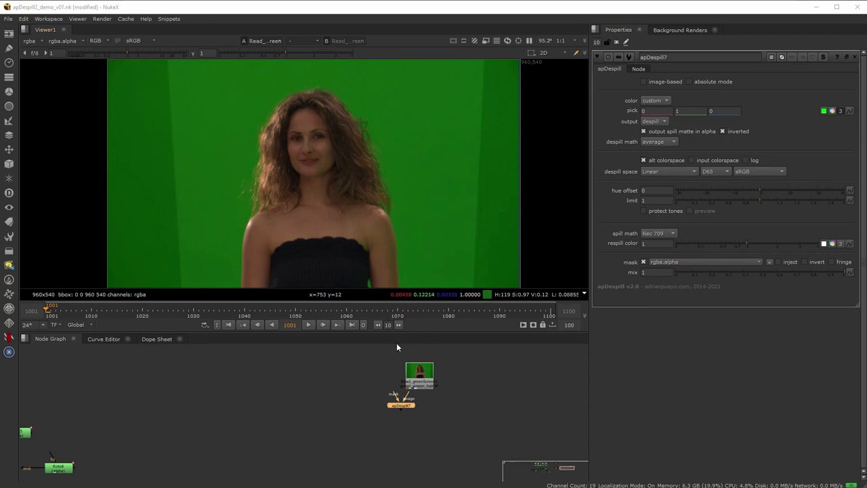
left_click_drag(401, 405, 412, 412)
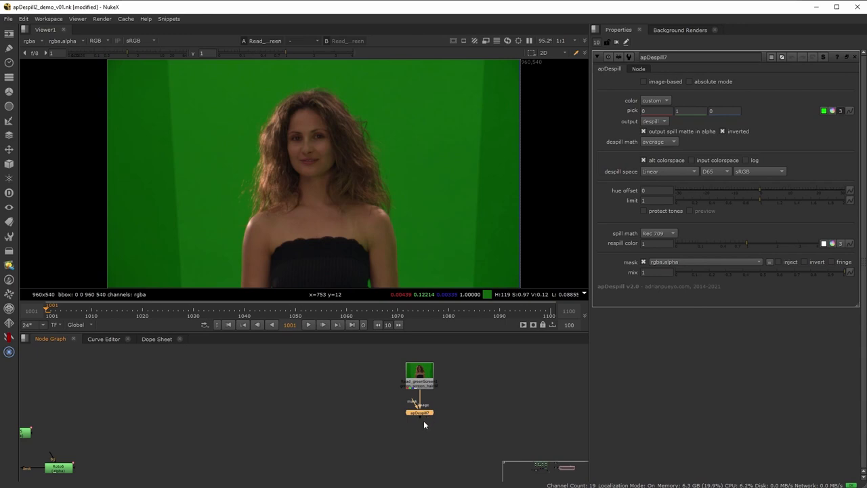
mouse_move(423, 420)
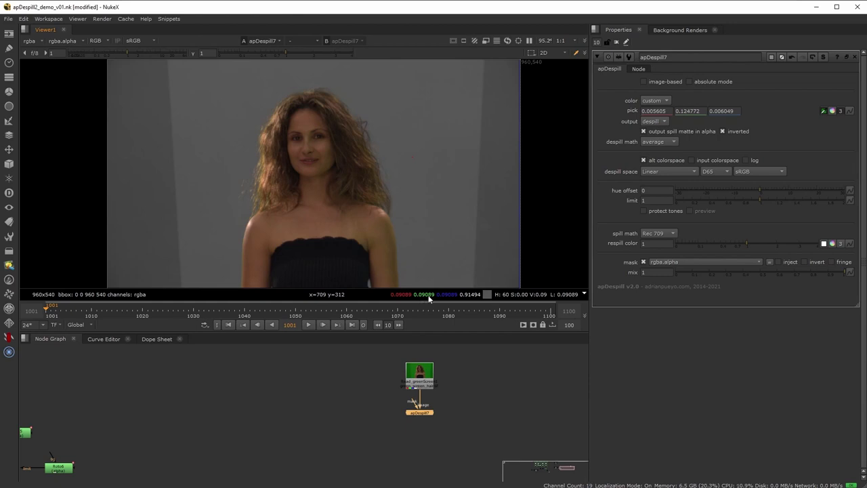
mouse_move(701, 157)
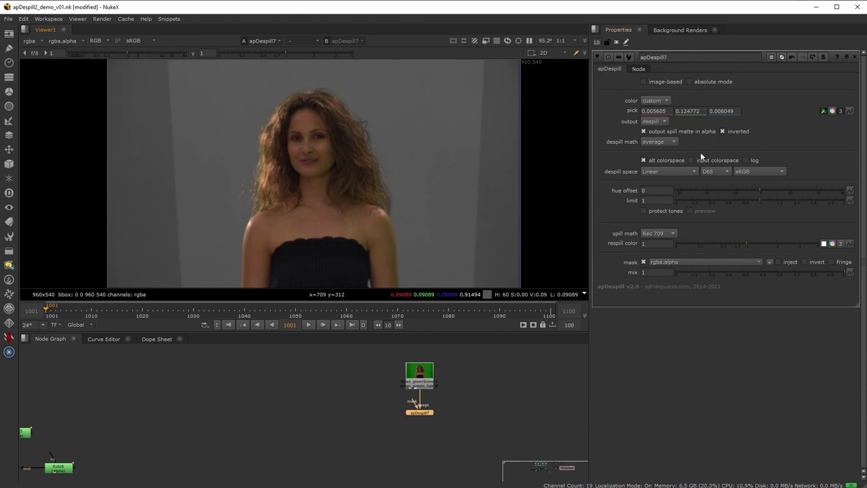
- Set the despill space to illuminant F11 with Wide Gamut primaries
left_click(759, 171)
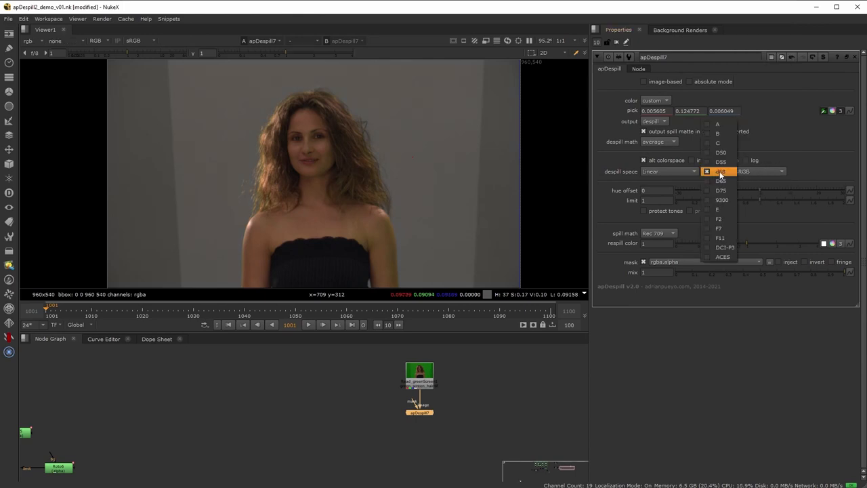
left_click(718, 227)
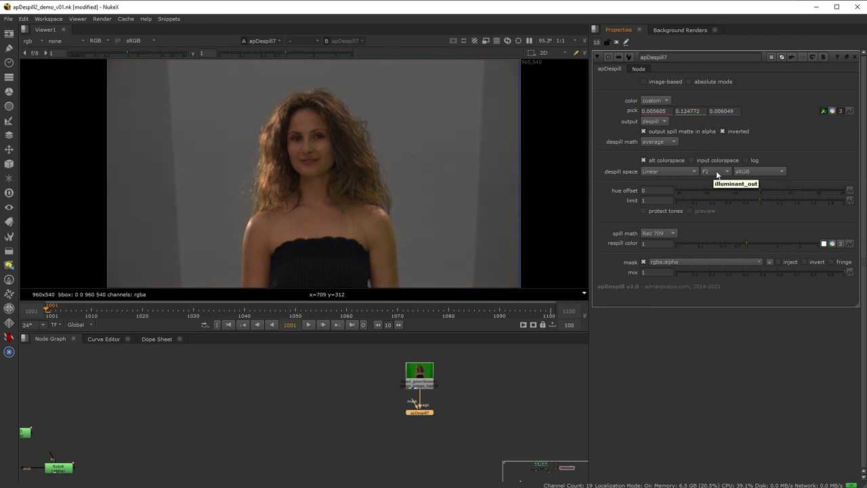
left_click(758, 171)
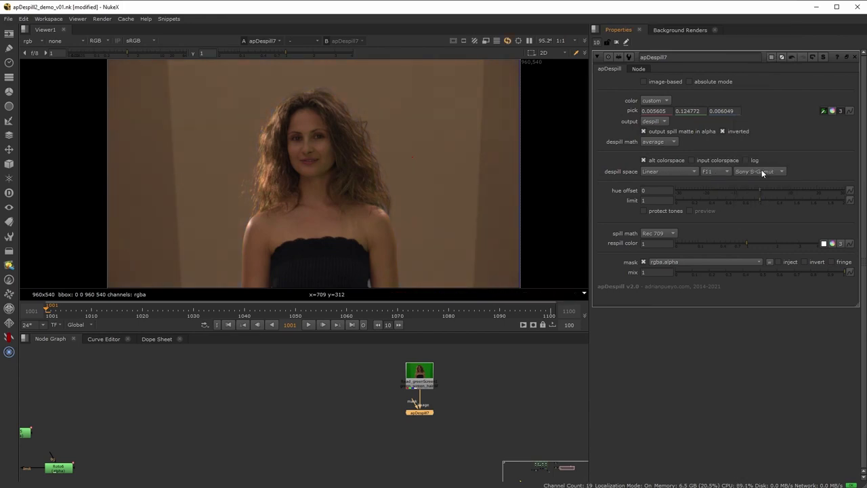
left_click(758, 171)
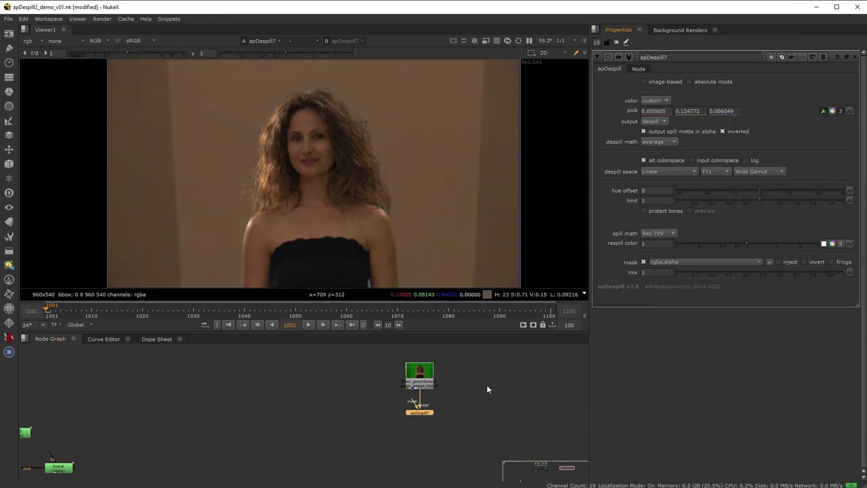
- Enable input colorspace and log so the backdrop despills to warm orange
double_click(420, 373)
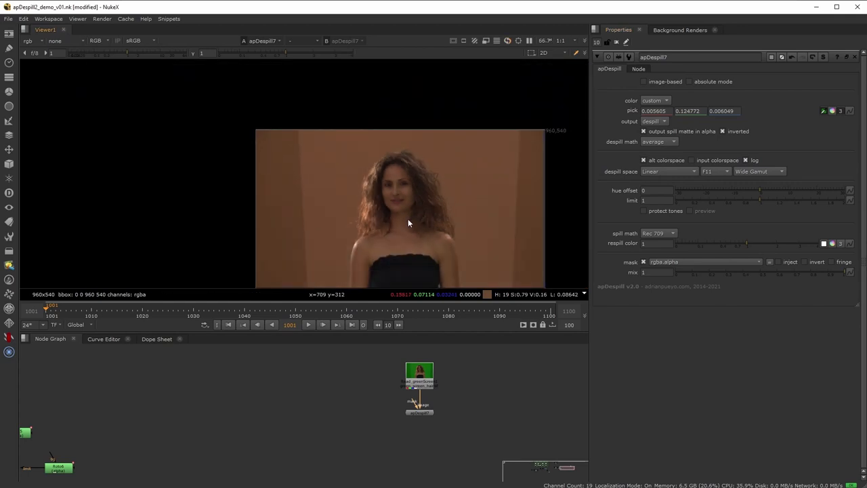
scroll("up", 3)
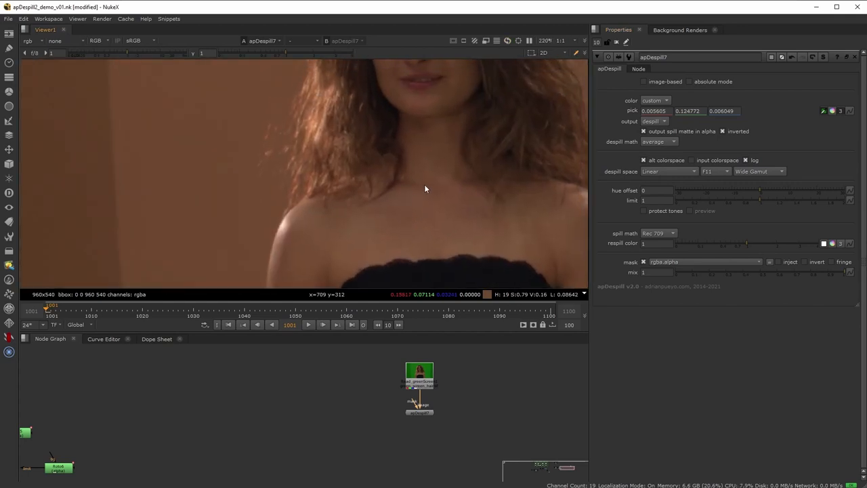
mouse_move(719, 166)
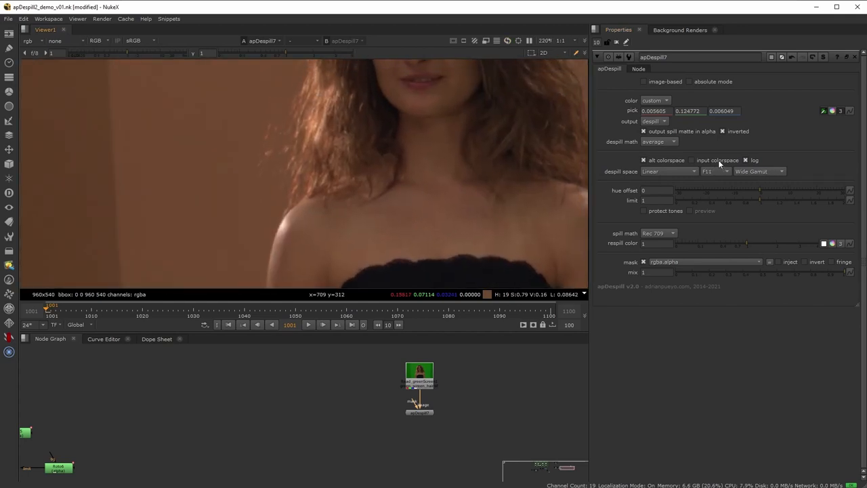
left_click(691, 159)
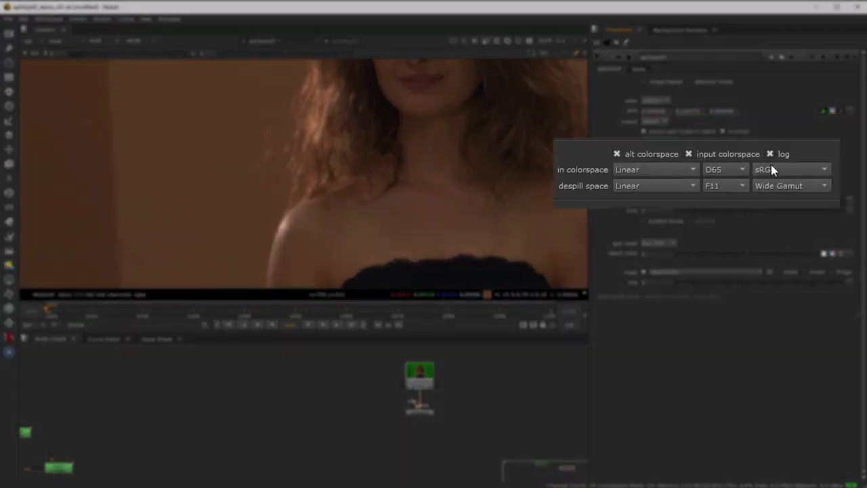
left_click(688, 154)
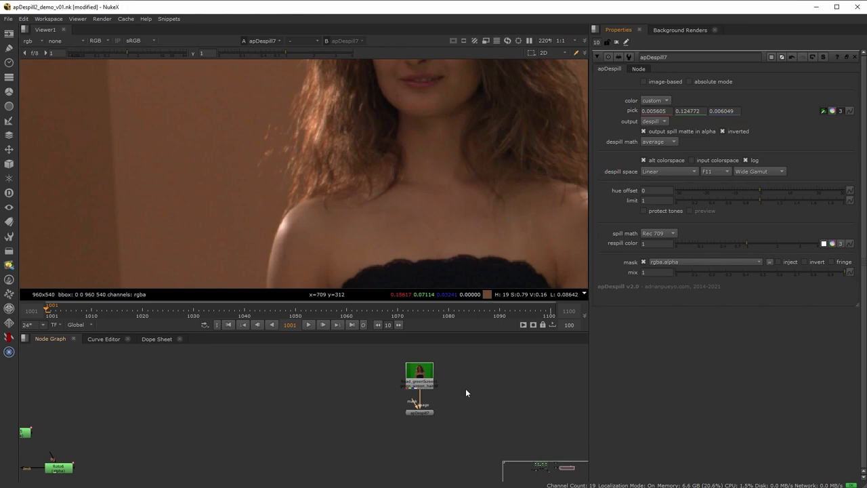
mouse_move(765, 171)
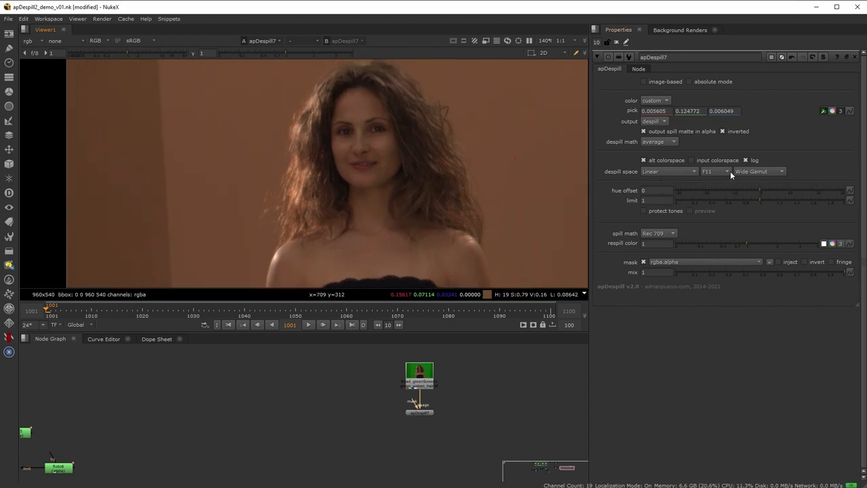
left_click(759, 171)
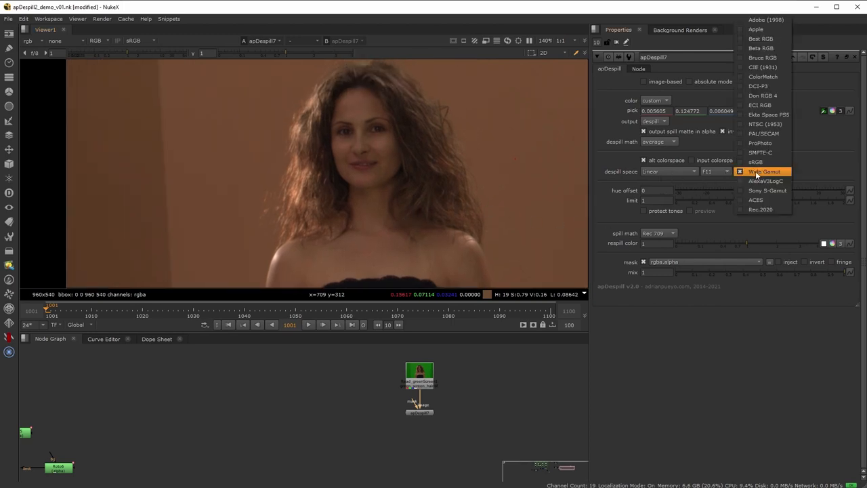
left_click(765, 182)
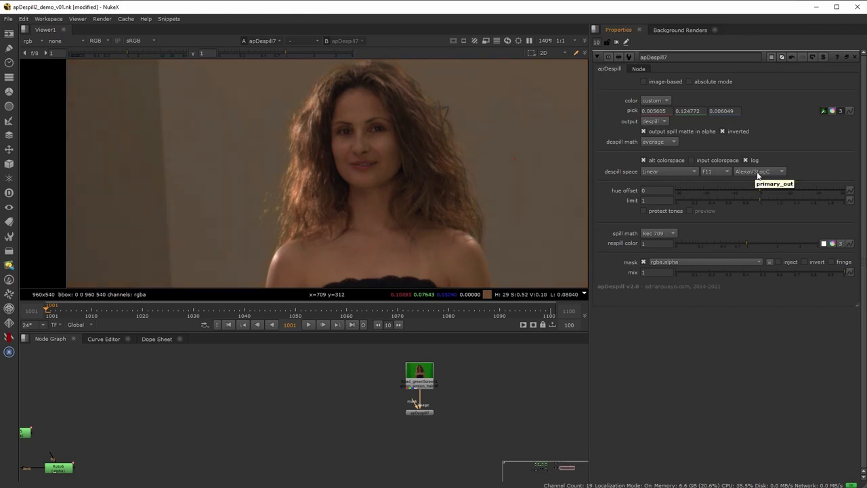
left_click(758, 171)
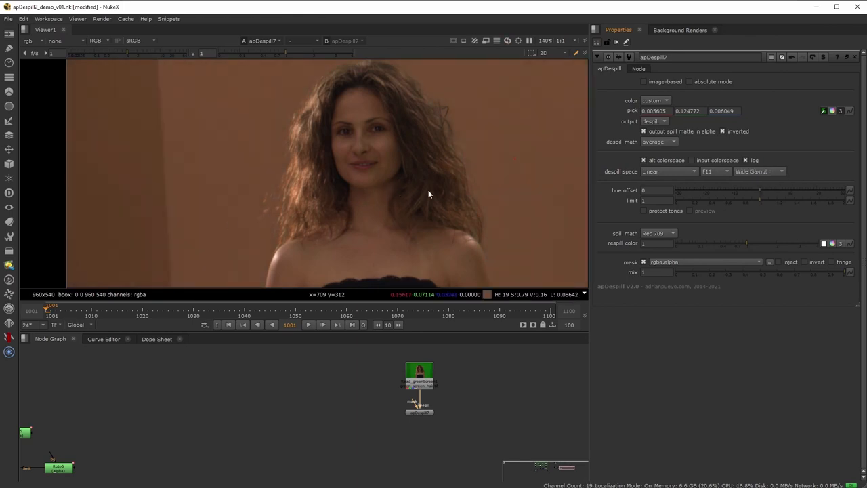
scroll("up", 3)
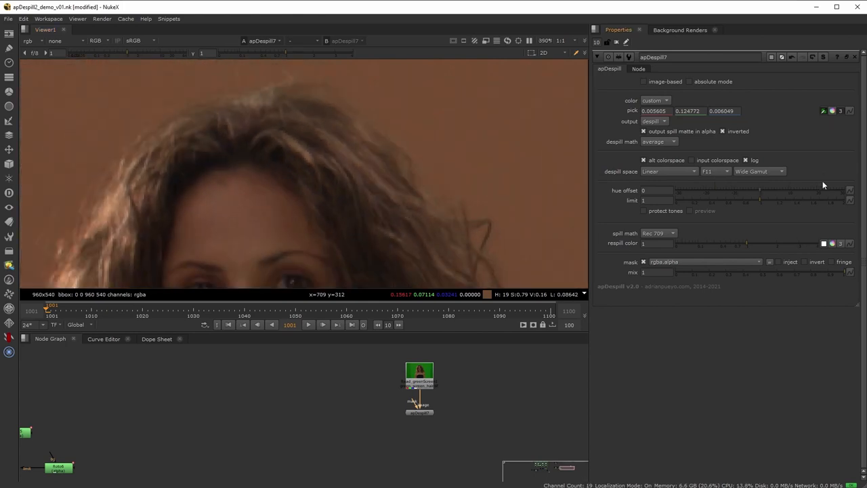
mouse_move(661, 160)
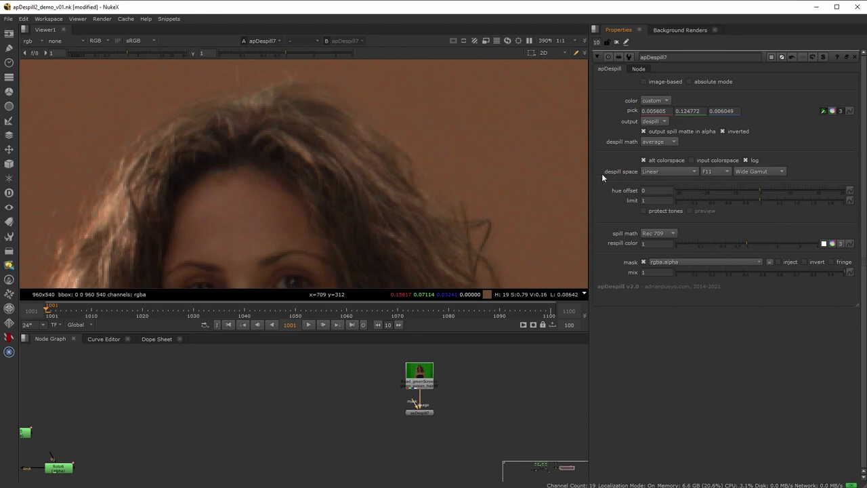
mouse_move(623, 195)
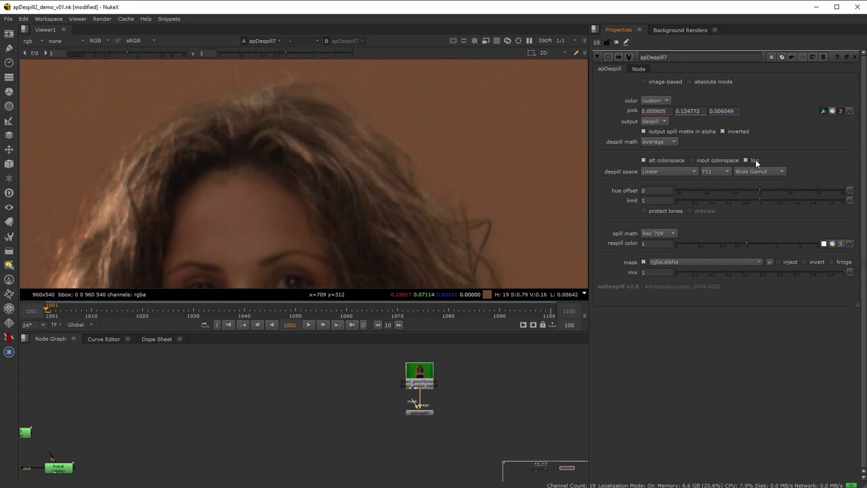
- Turn log off and set spill math to Rec 2020, giving a lighter tan backdrop
left_click(745, 159)
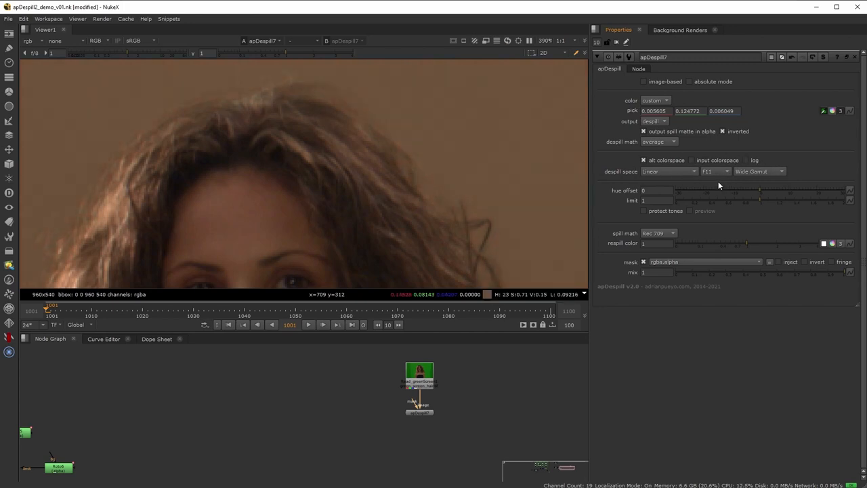
left_click(658, 233)
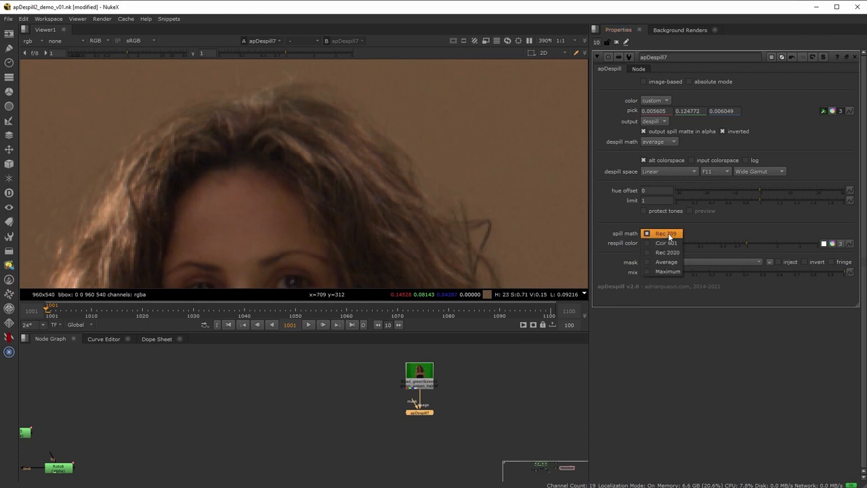
left_click(666, 252)
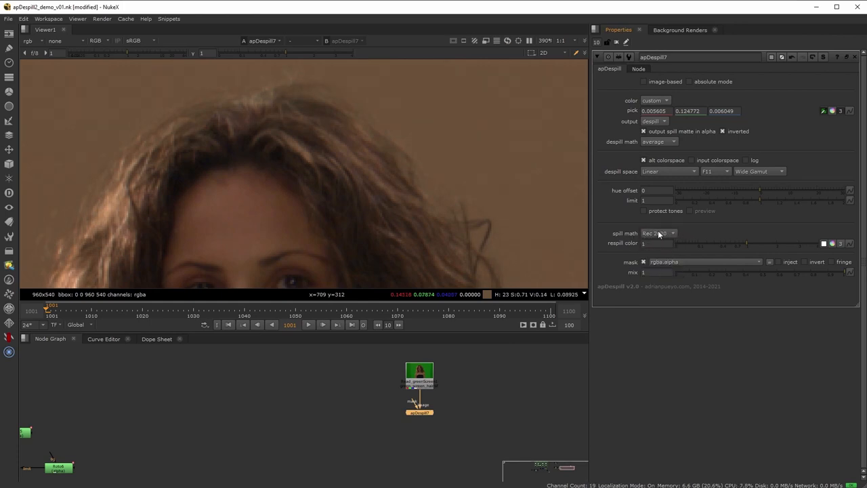
left_click(656, 233)
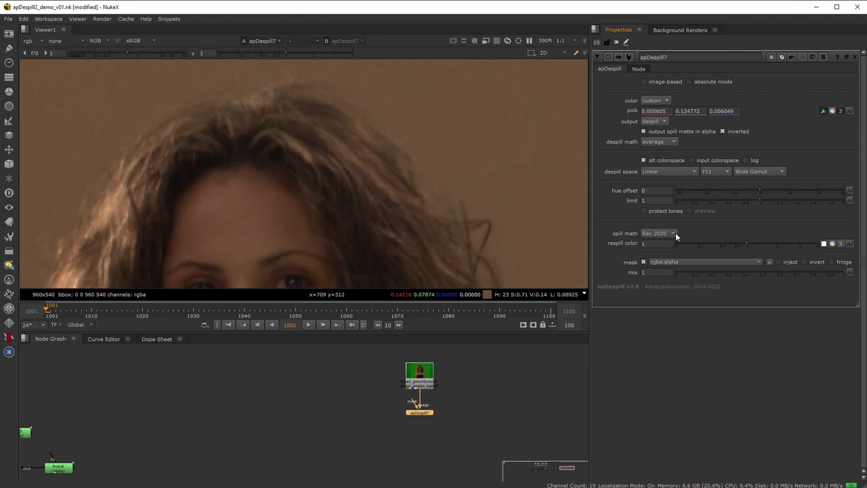
mouse_move(663, 238)
type("a")
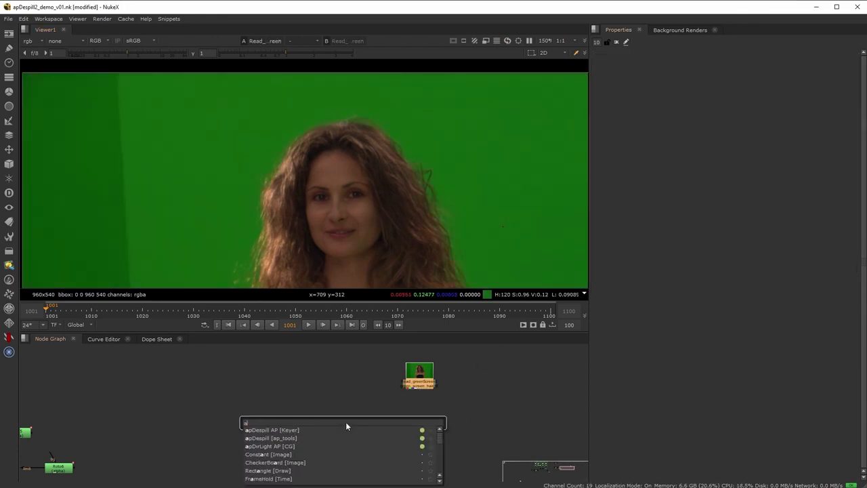
- Create a new default apDespill node from the node search
left_click(270, 437)
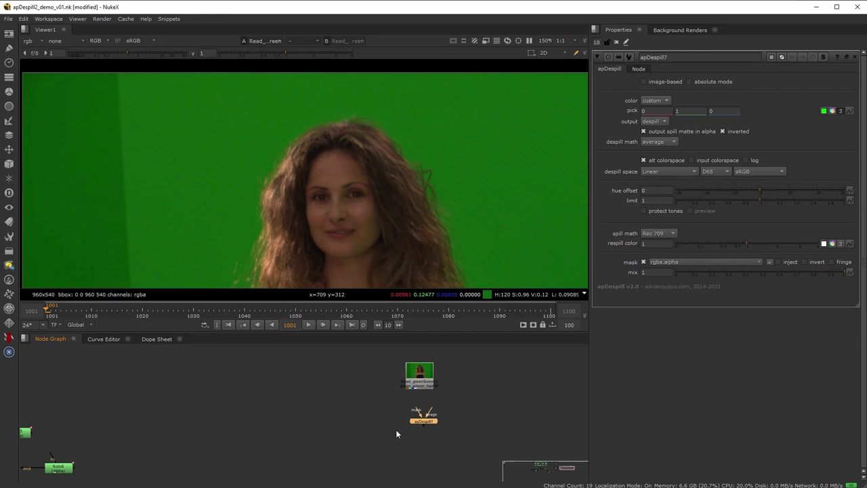
mouse_move(636, 264)
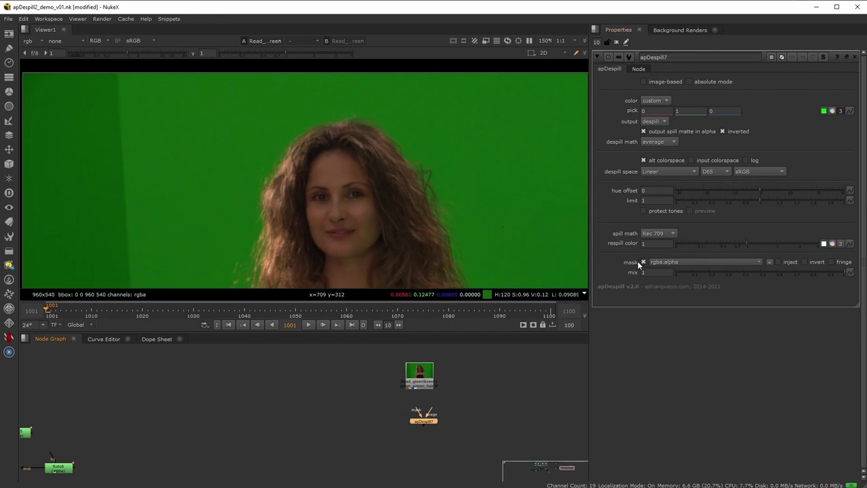
mouse_move(611, 279)
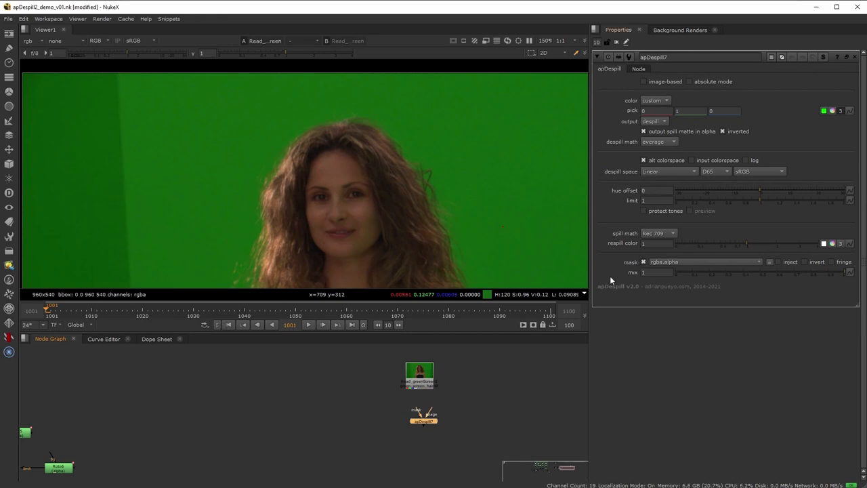
mouse_move(603, 281)
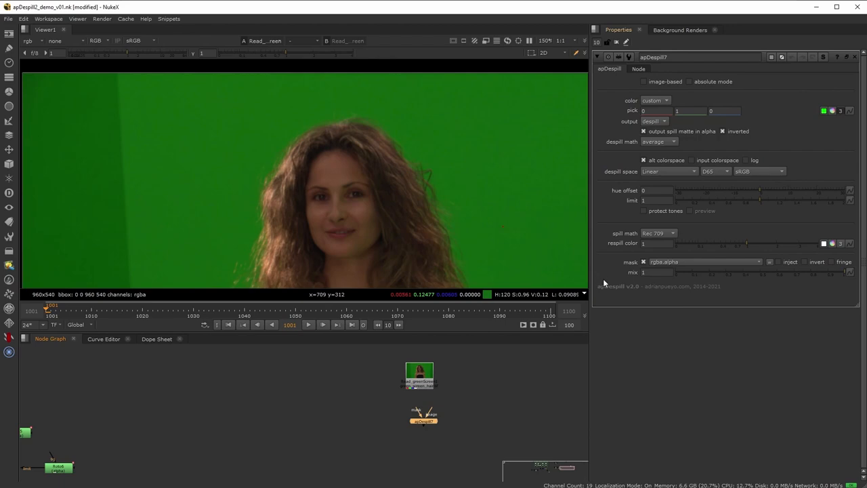
mouse_move(604, 283)
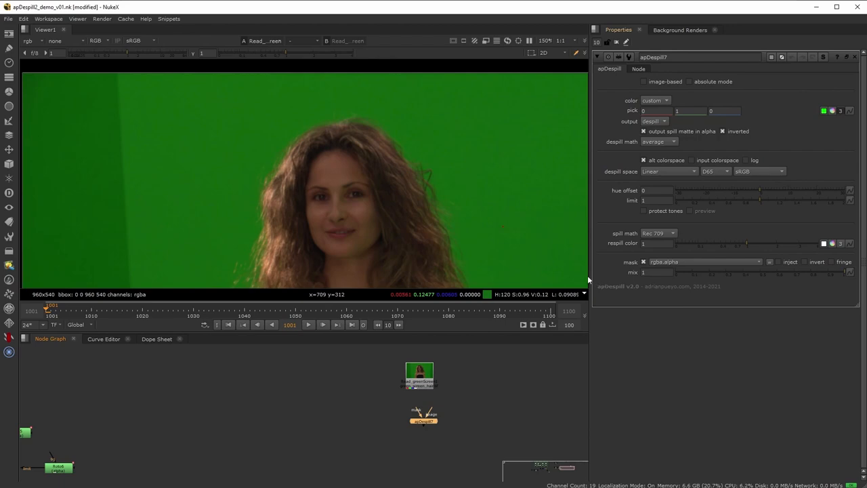